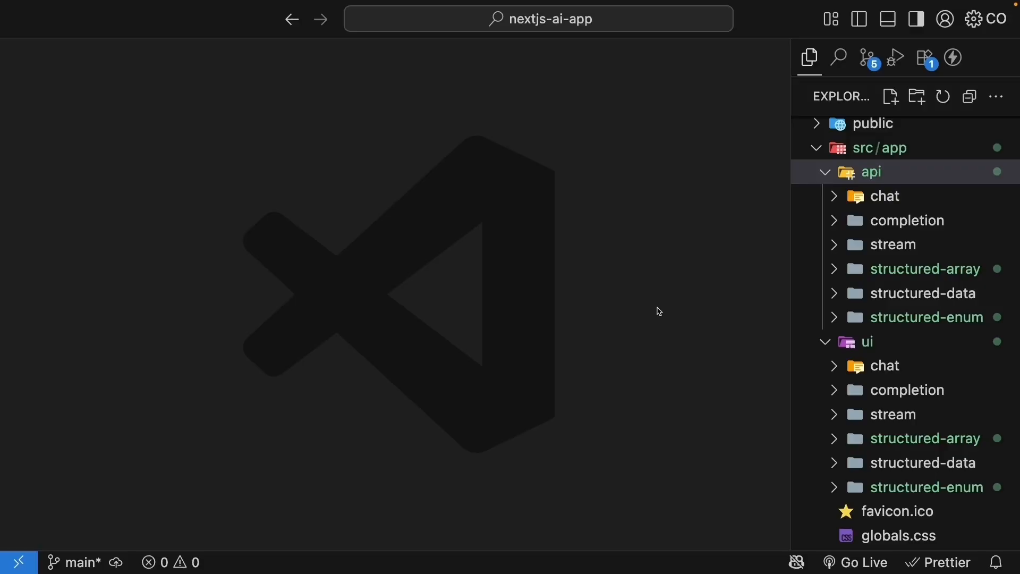
mouse_move(885, 196)
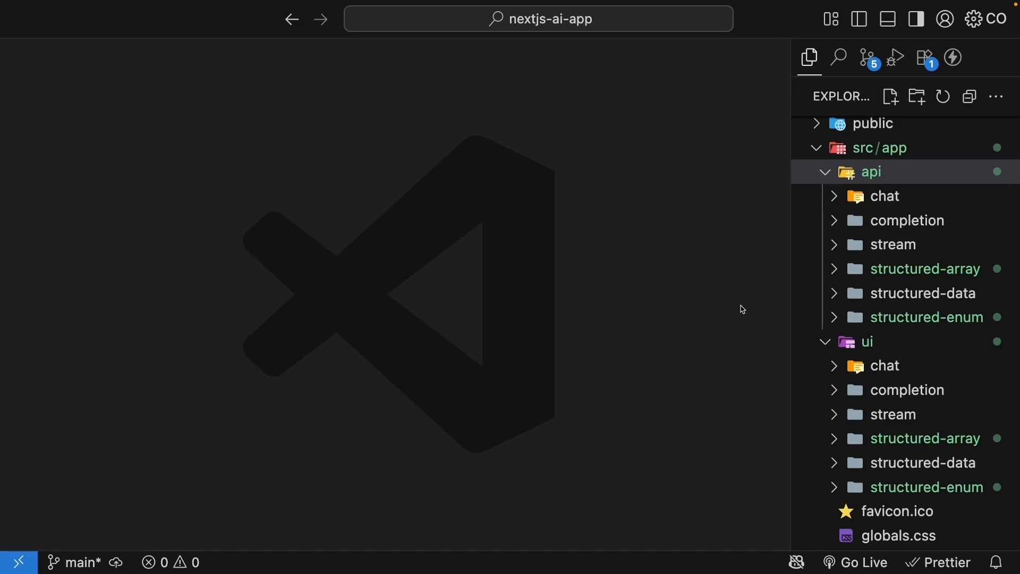
- Open schema.ts in src/app/api/structured-array defining the Zod Pokémon schema
left_click(923, 269)
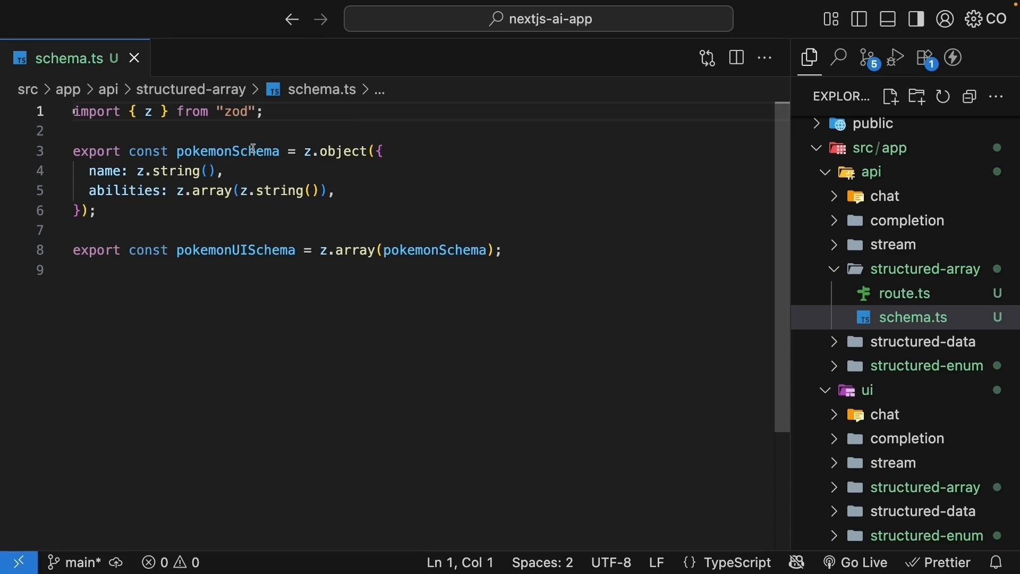
- Review pokemonSchema and pokemonUISchema array wrapping, then switch to structured-array route.ts
double_click(343, 151)
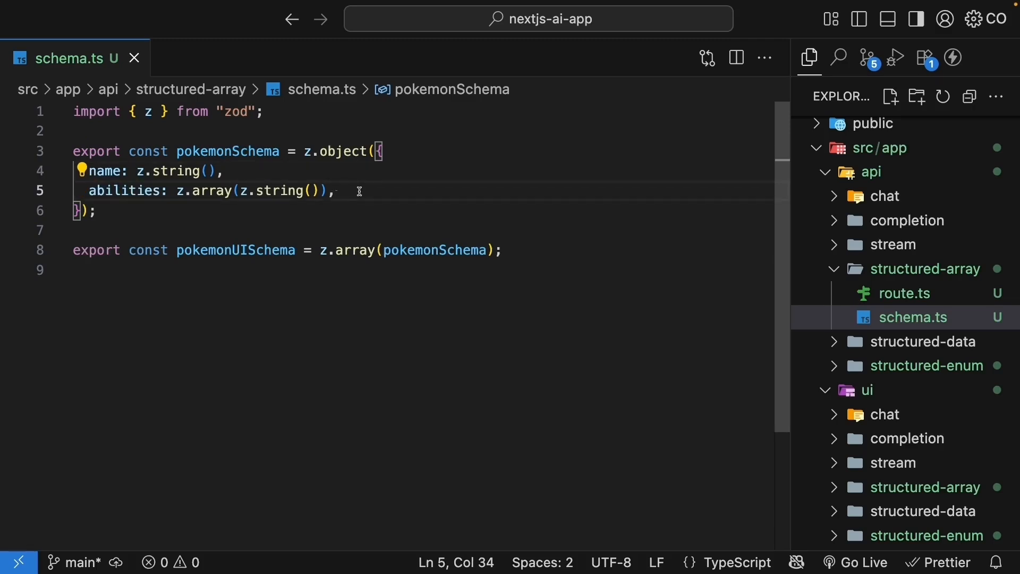
double_click(234, 249)
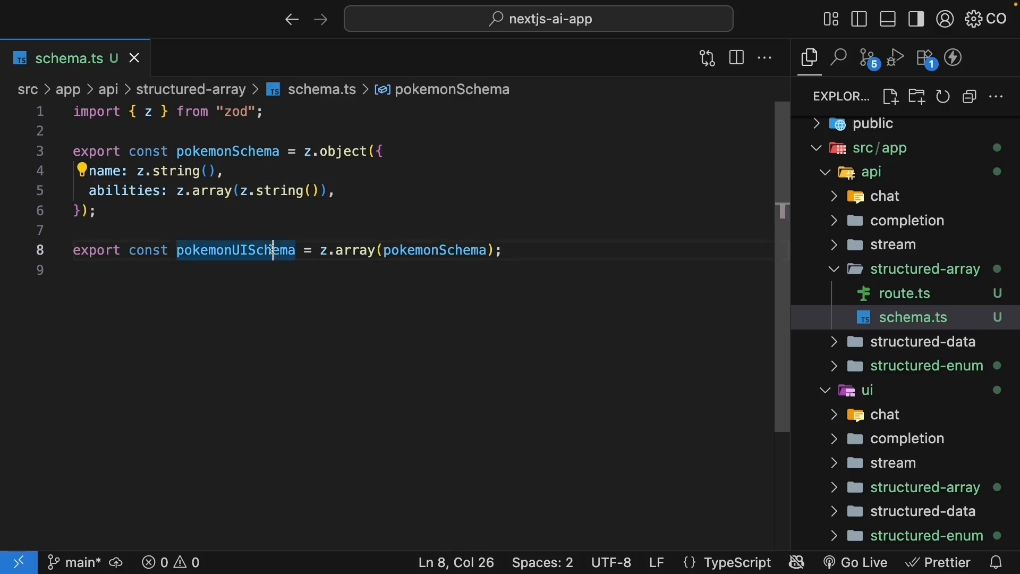
double_click(234, 250)
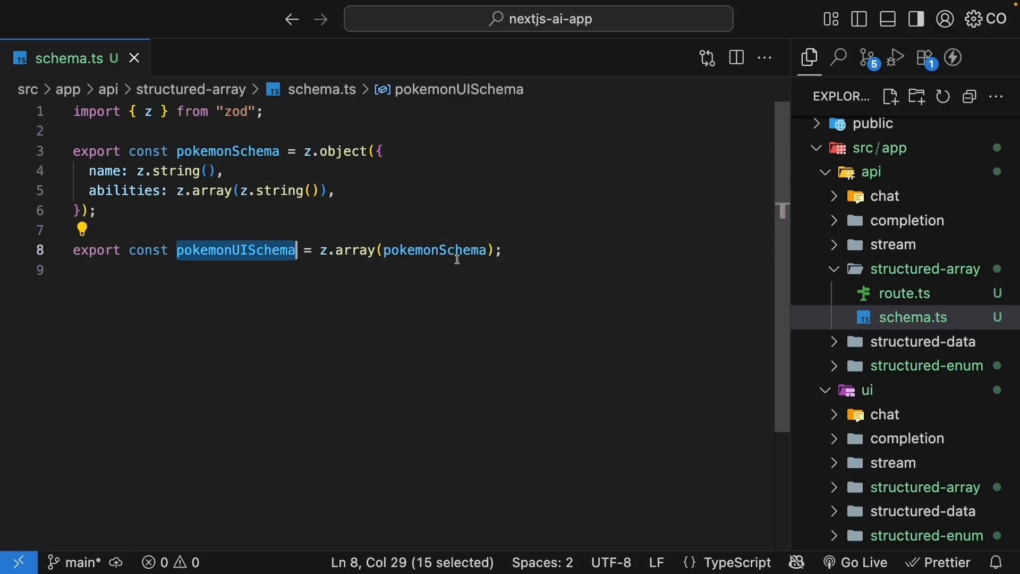
double_click(355, 250)
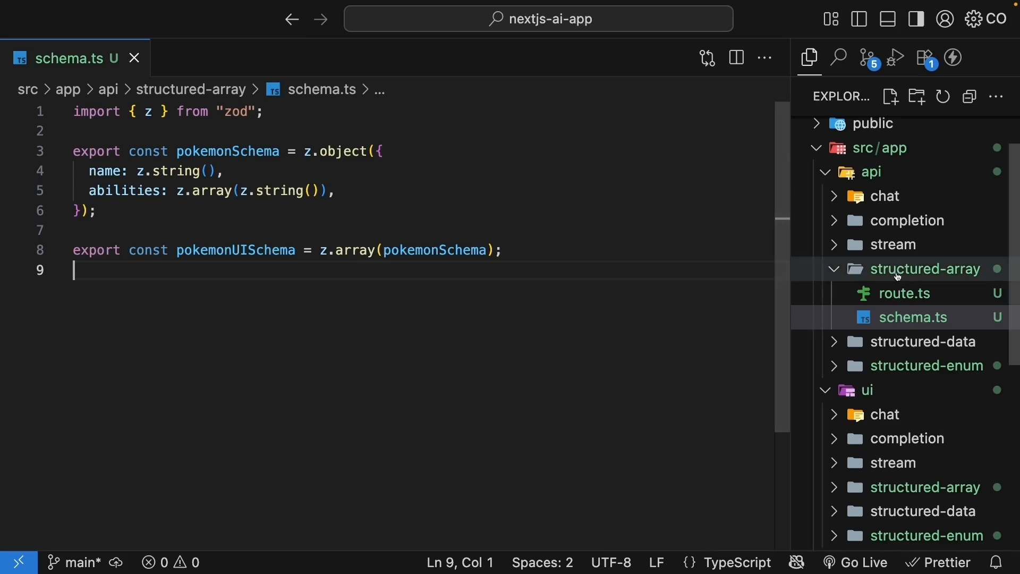
left_click(905, 293)
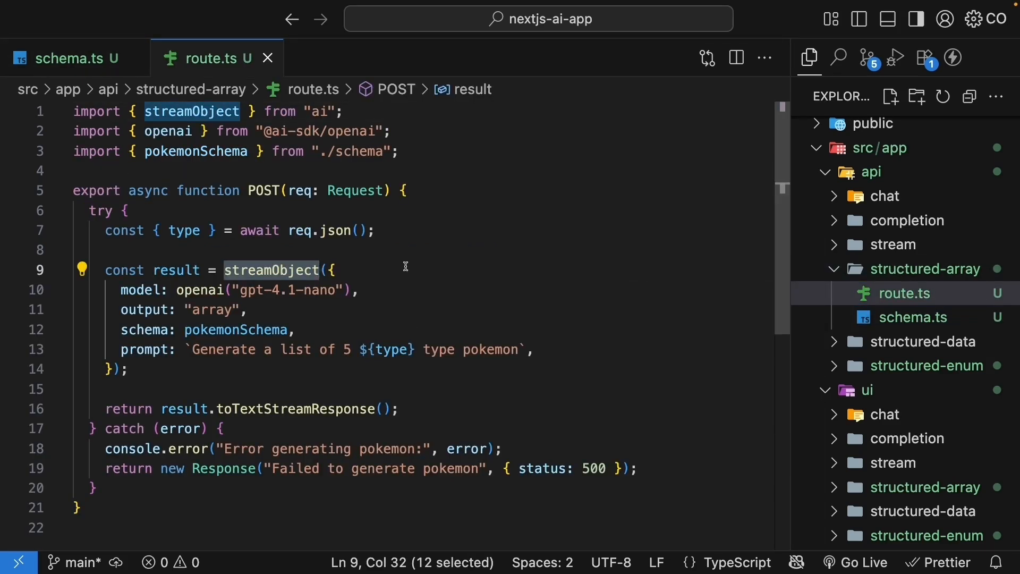
double_click(145, 309)
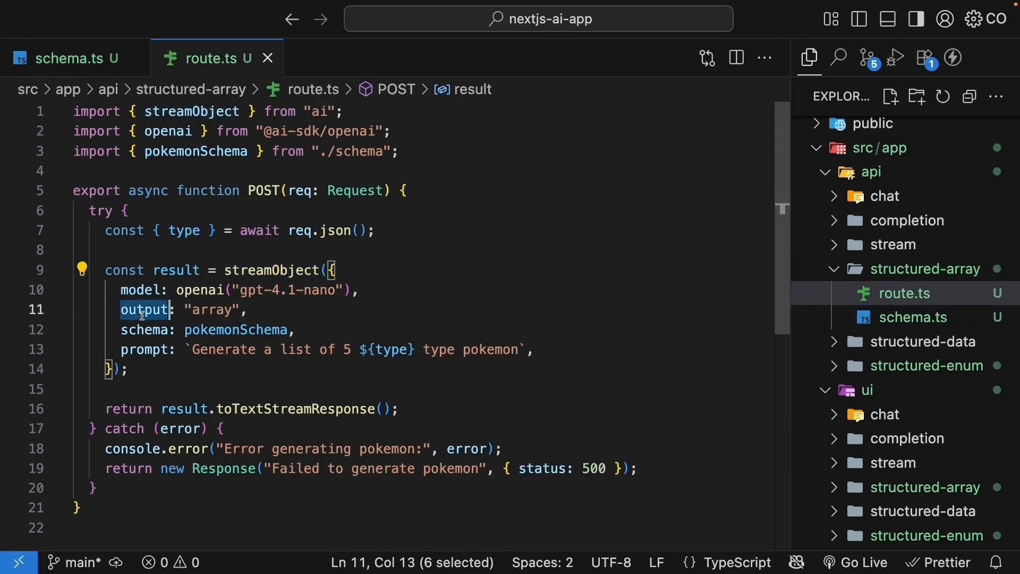
double_click(212, 309)
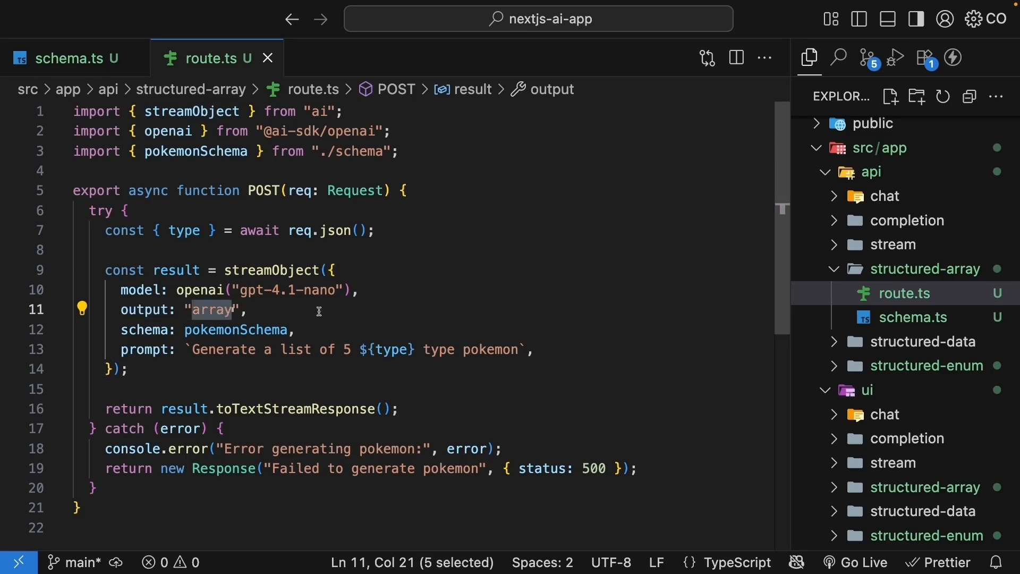
type("object")
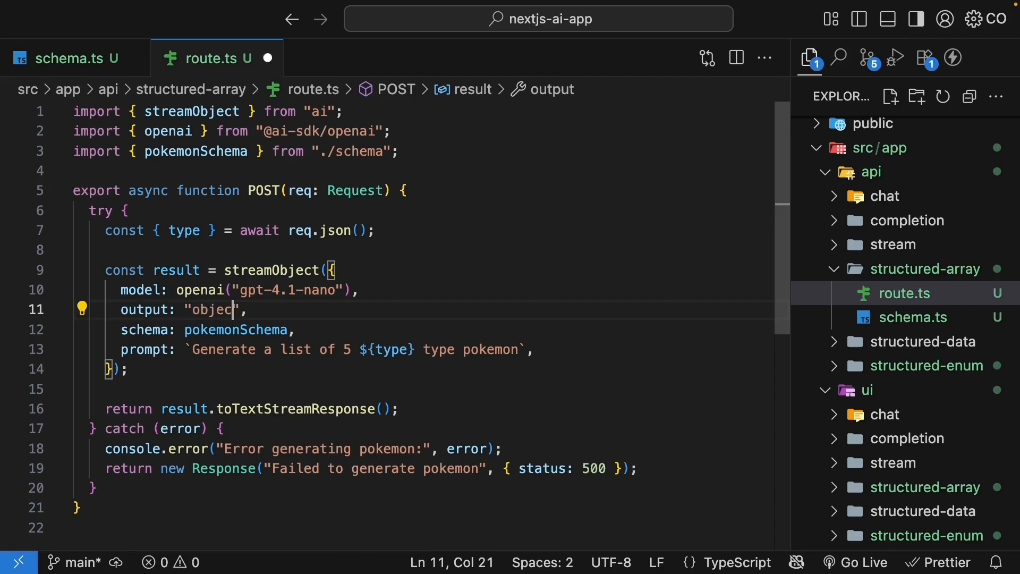
type("t")
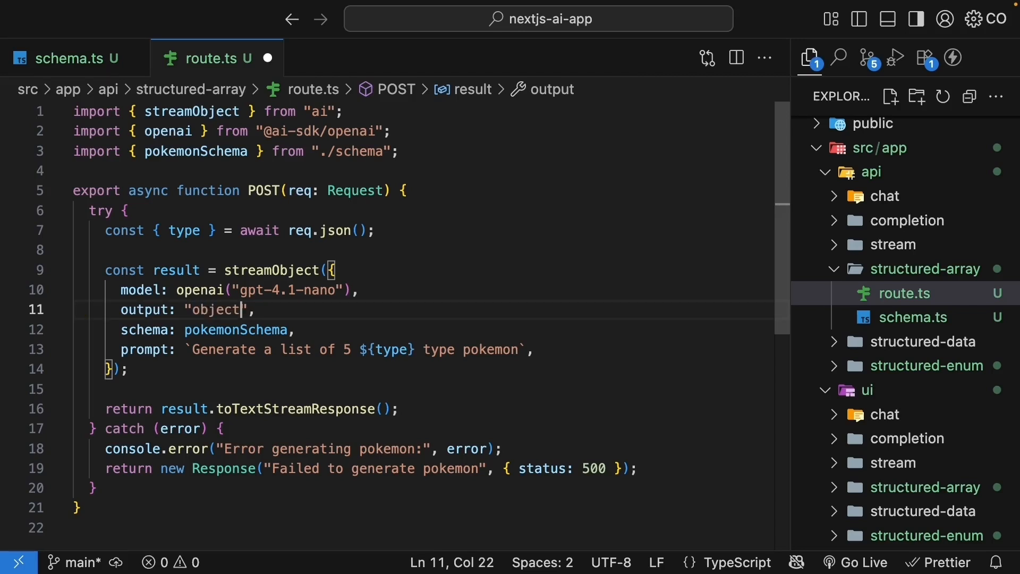
type("array")
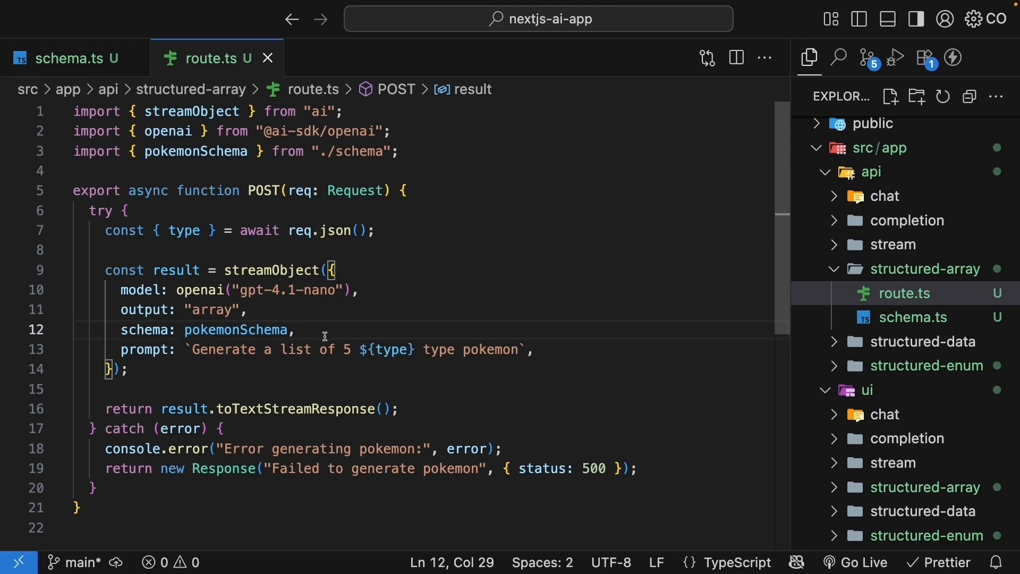
mouse_move(280, 310)
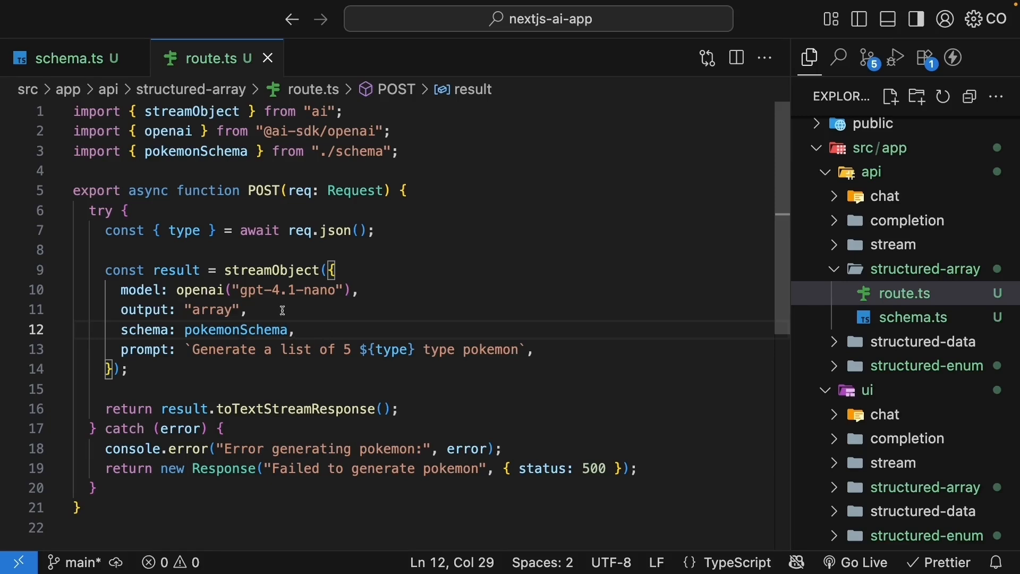
left_click(283, 309)
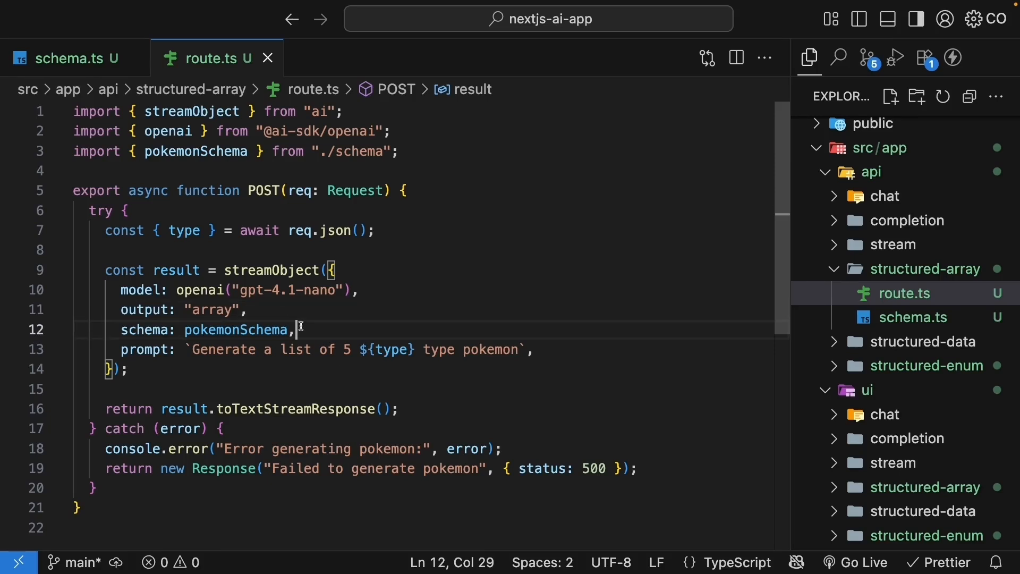
double_click(184, 231)
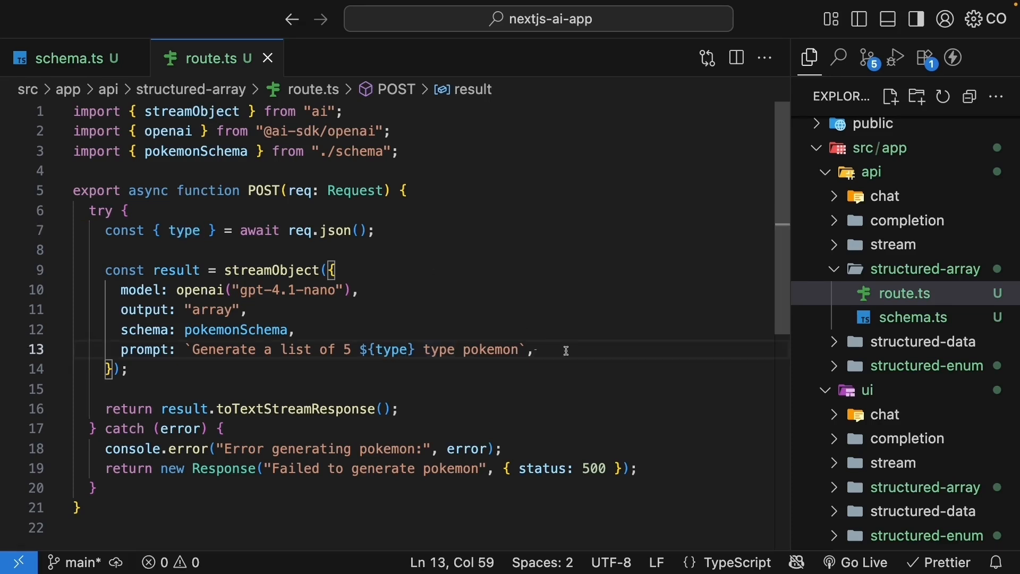
mouse_move(389, 350)
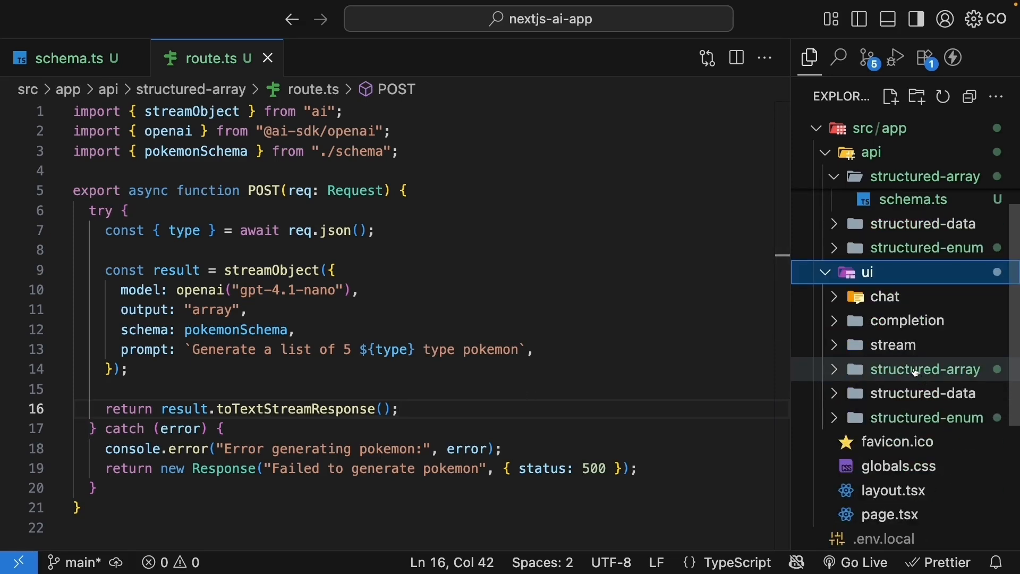
- Open ui/structured-array page.tsx and review the useObject hook with pokemonUISchema and its object
left_click(897, 393)
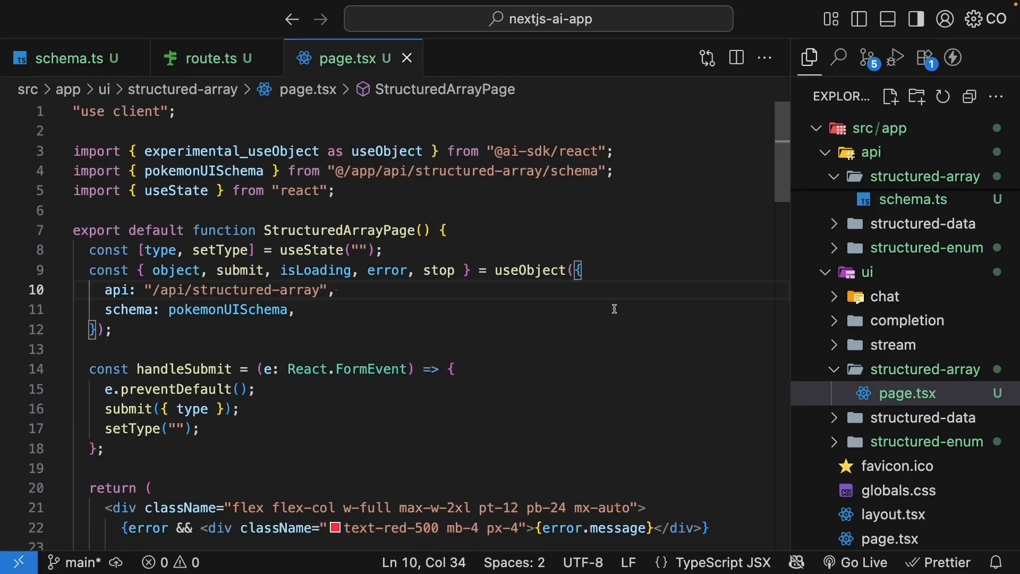
left_click(533, 270)
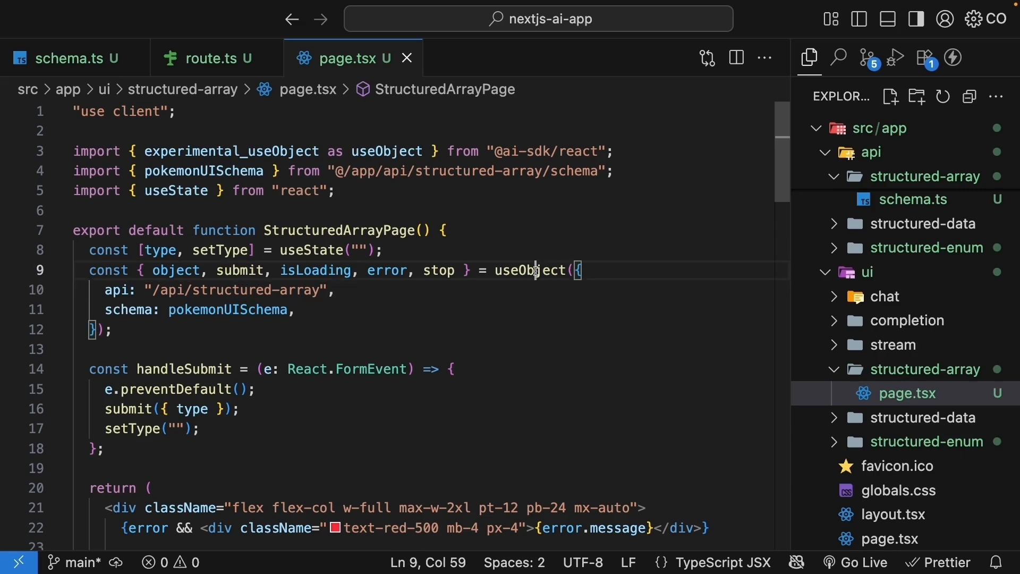
double_click(529, 270)
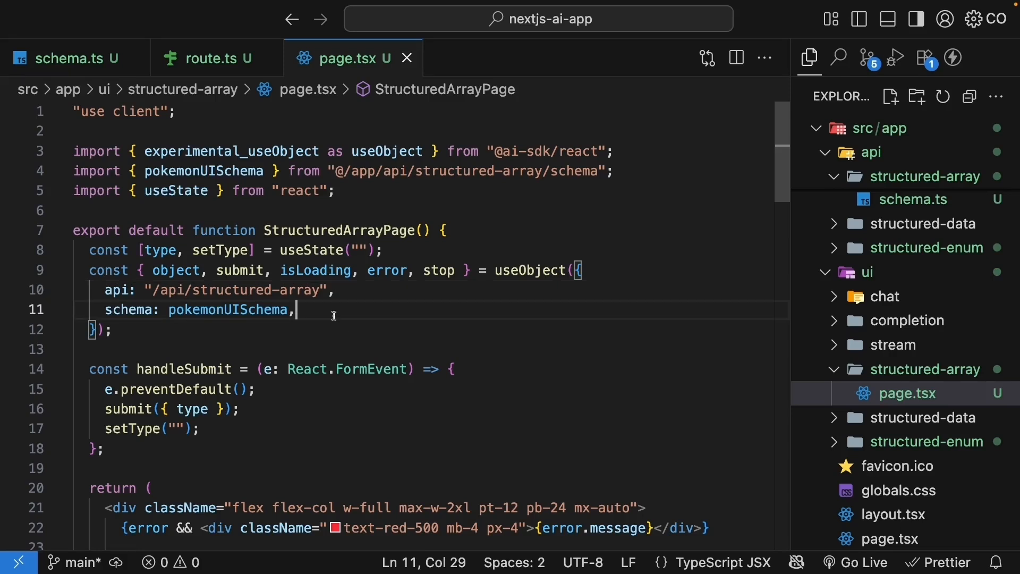
double_click(176, 270)
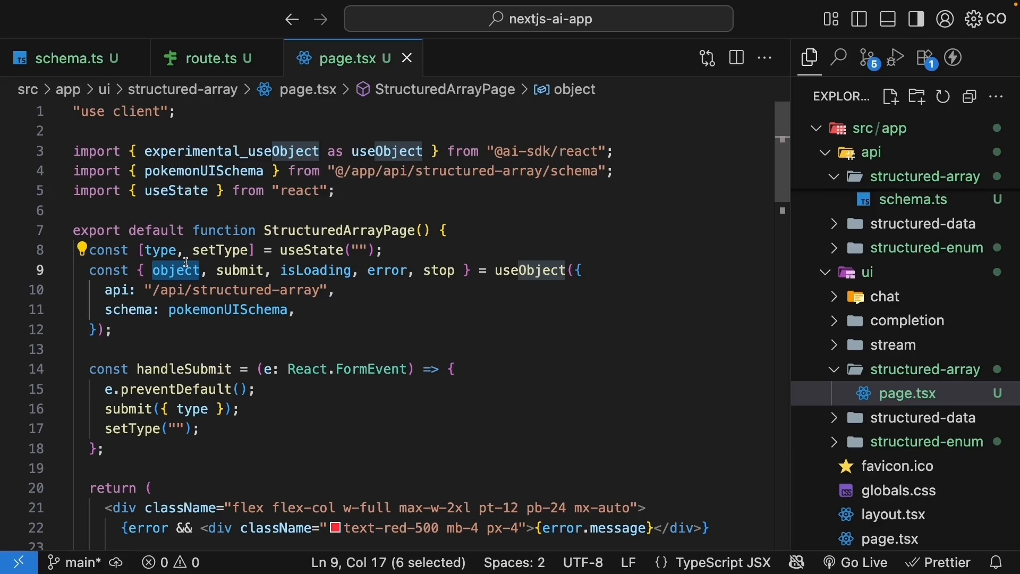
- Review how each Pokémon's abilities list is mapped and rendered in the cards
scroll("down", 3)
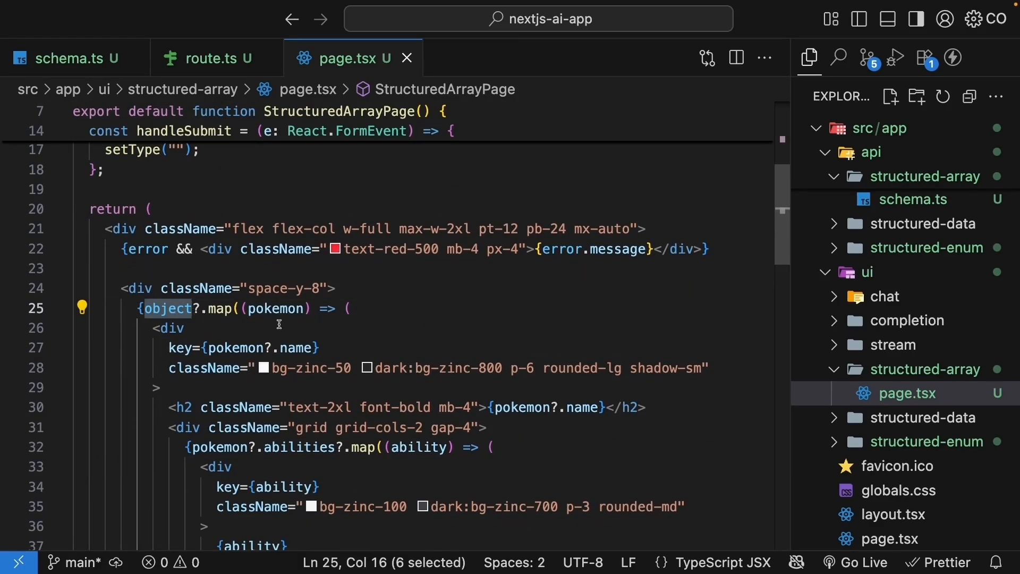
double_click(275, 308)
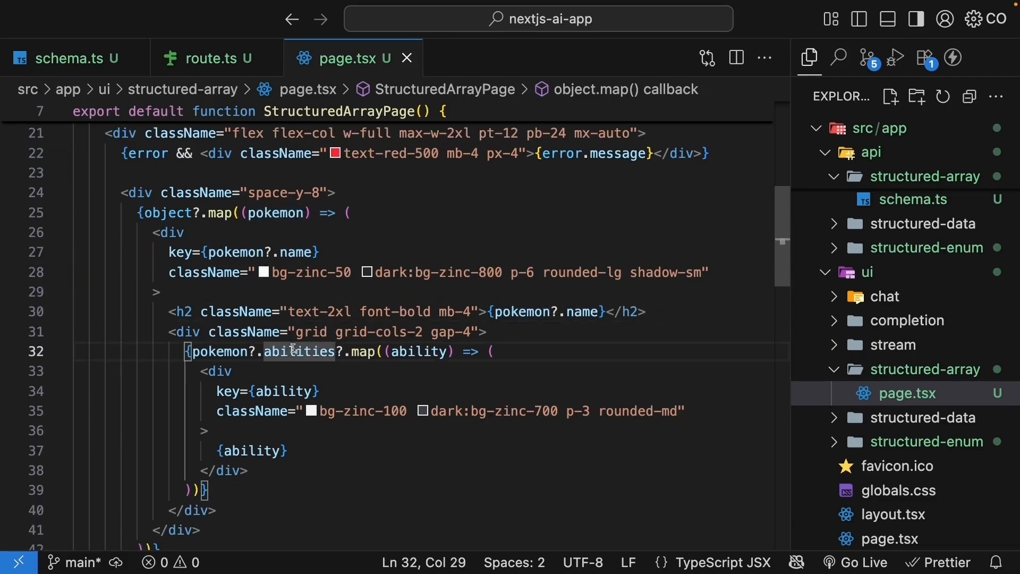
double_click(300, 351)
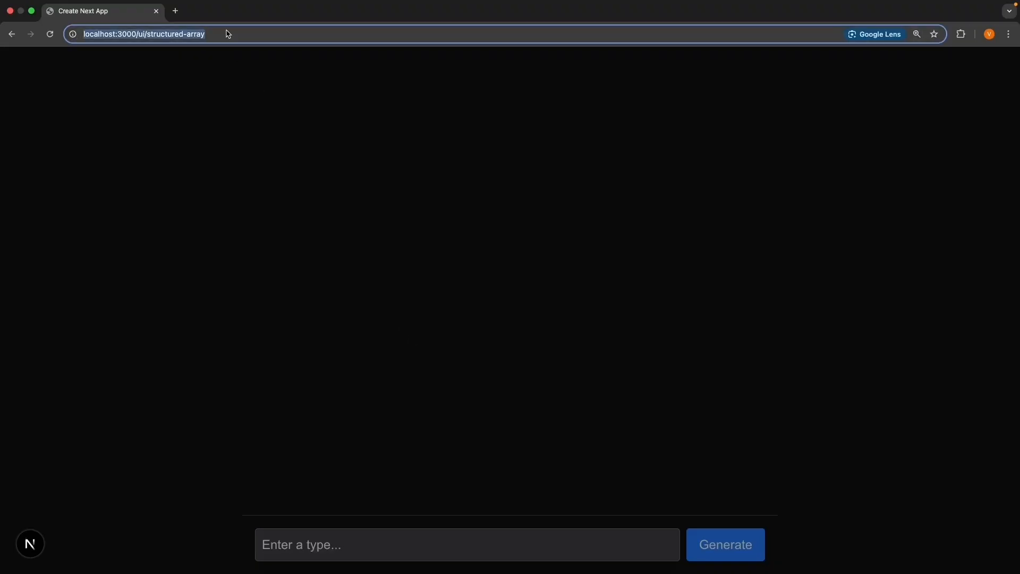
- Generate fire-type Pokémon cards and scroll through their abilities
type("fire")
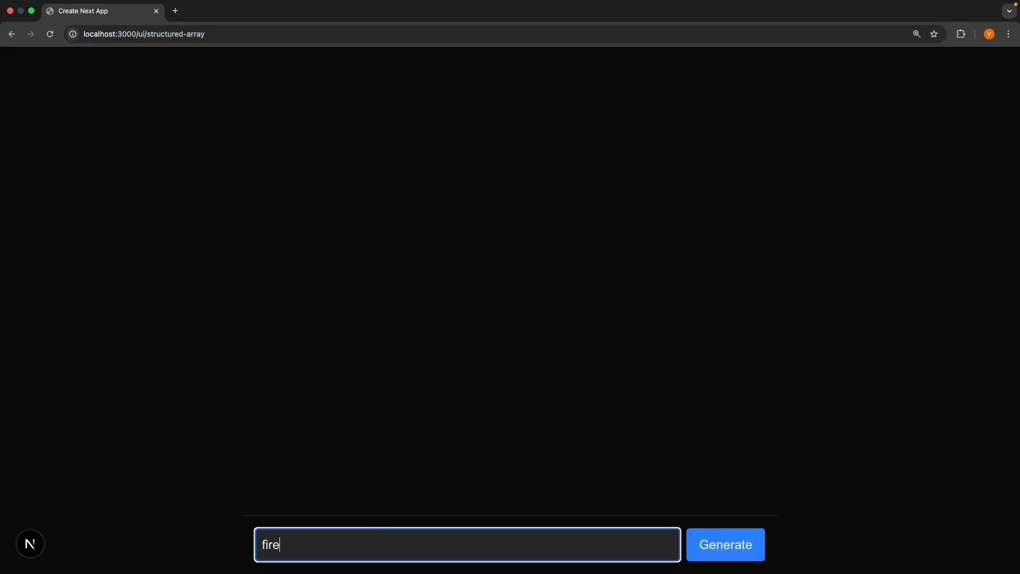
left_click(723, 544)
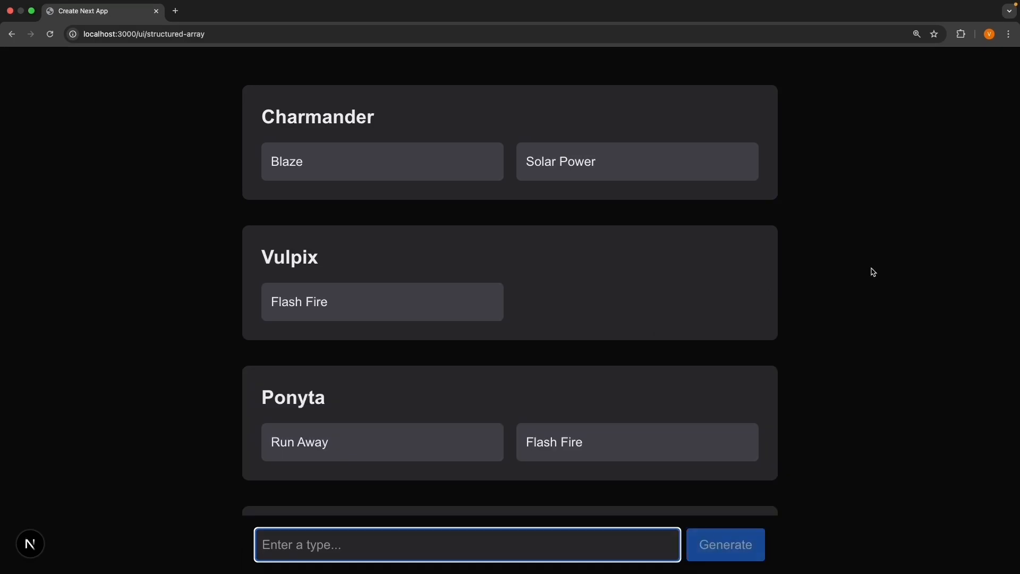
mouse_move(416, 129)
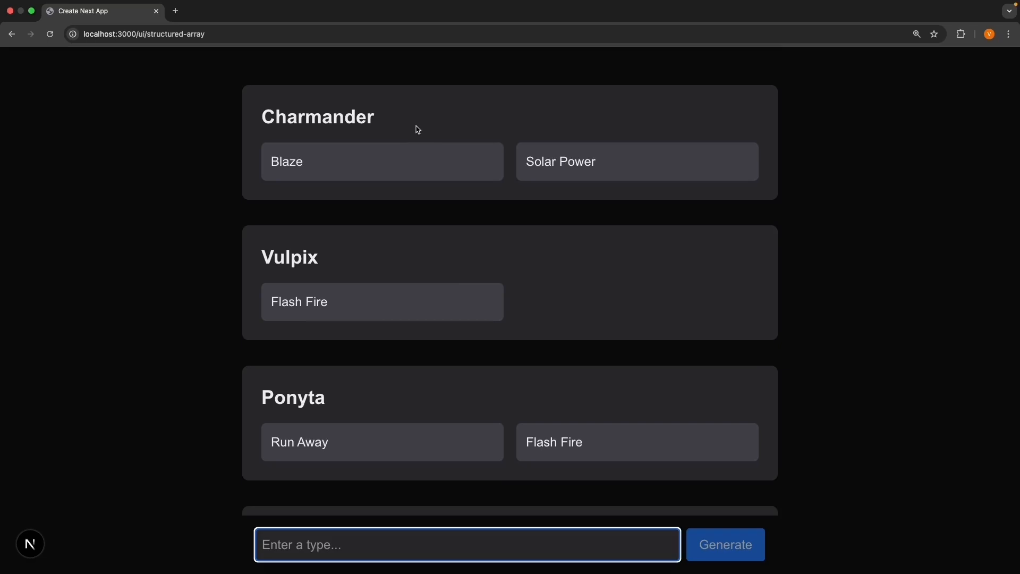
mouse_move(605, 180)
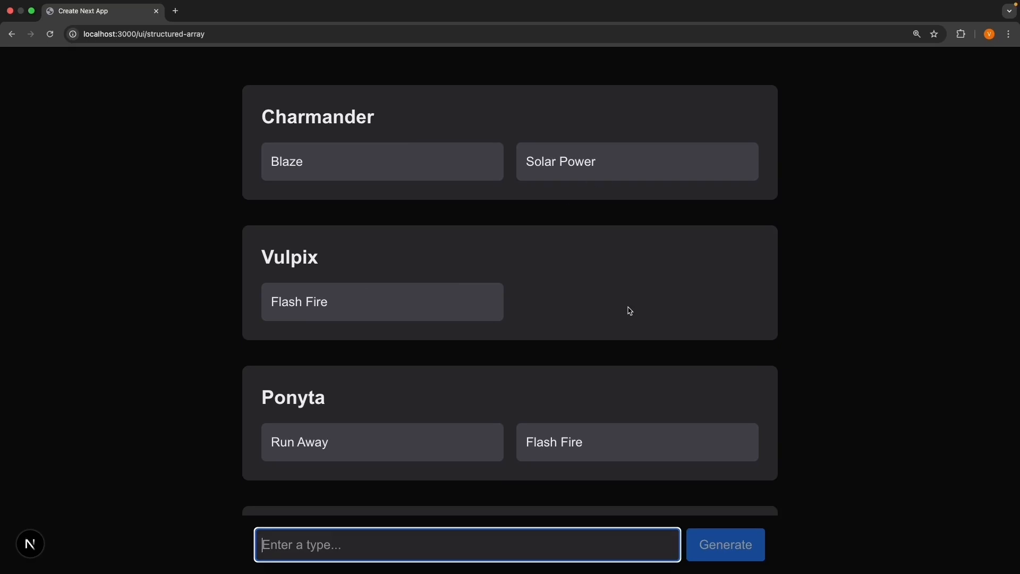
scroll("down", 3)
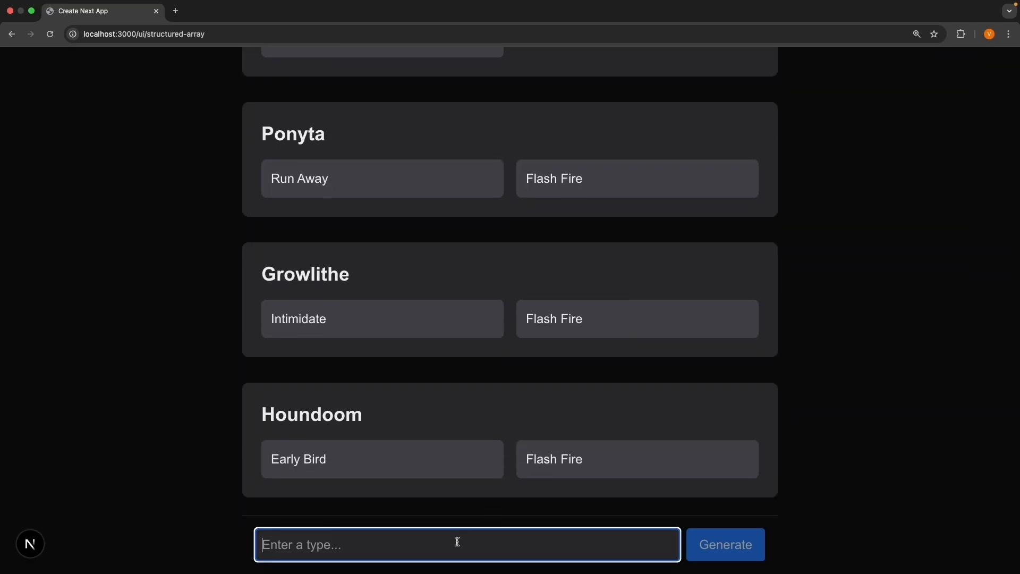
- Request a second list showing Squirtle, Vaporeon and Gyarados cards
left_click(724, 544)
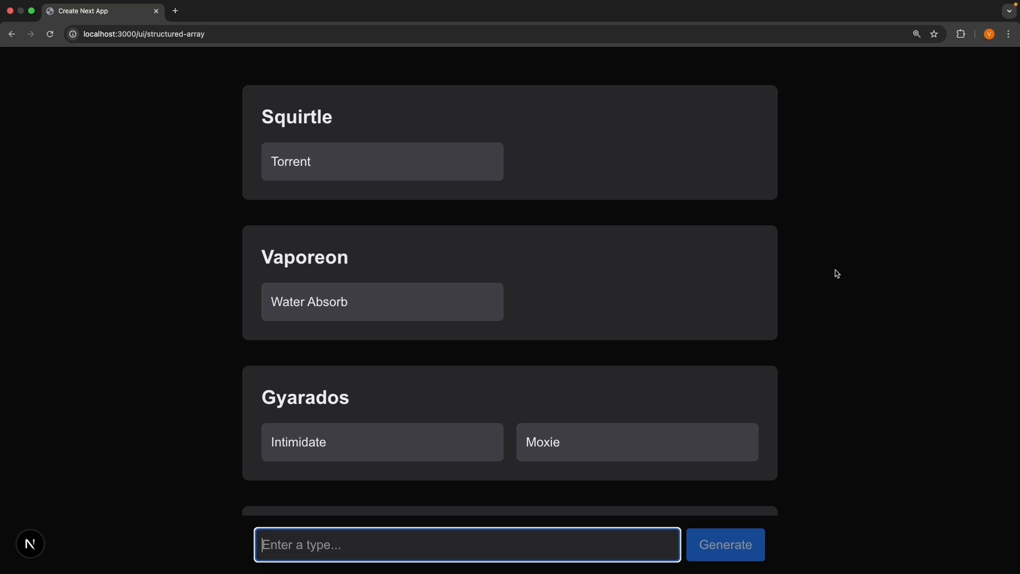
scroll("down", 3)
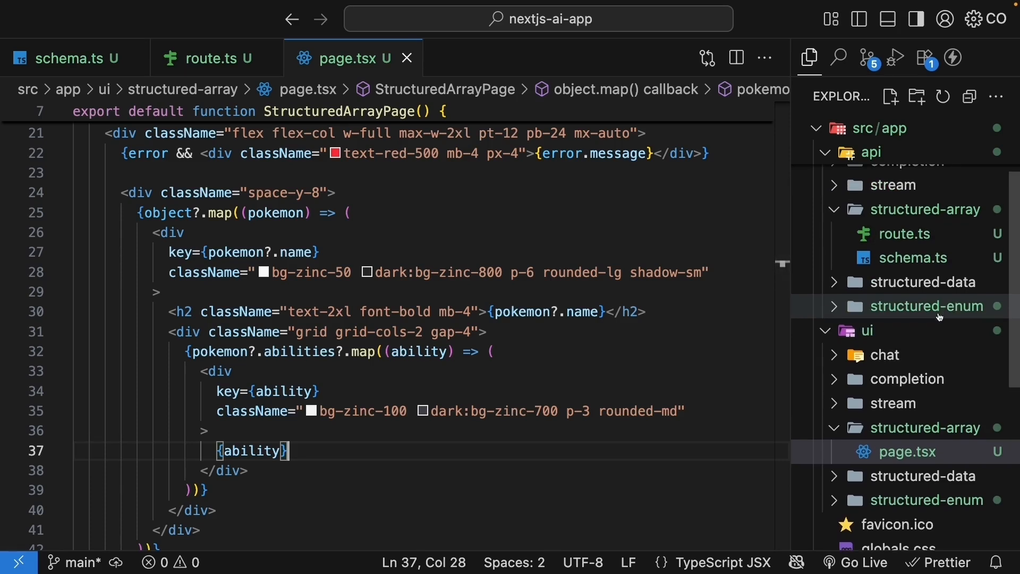
- Open api/structured-enum route.ts and locate the generateObject call
left_click(926, 306)
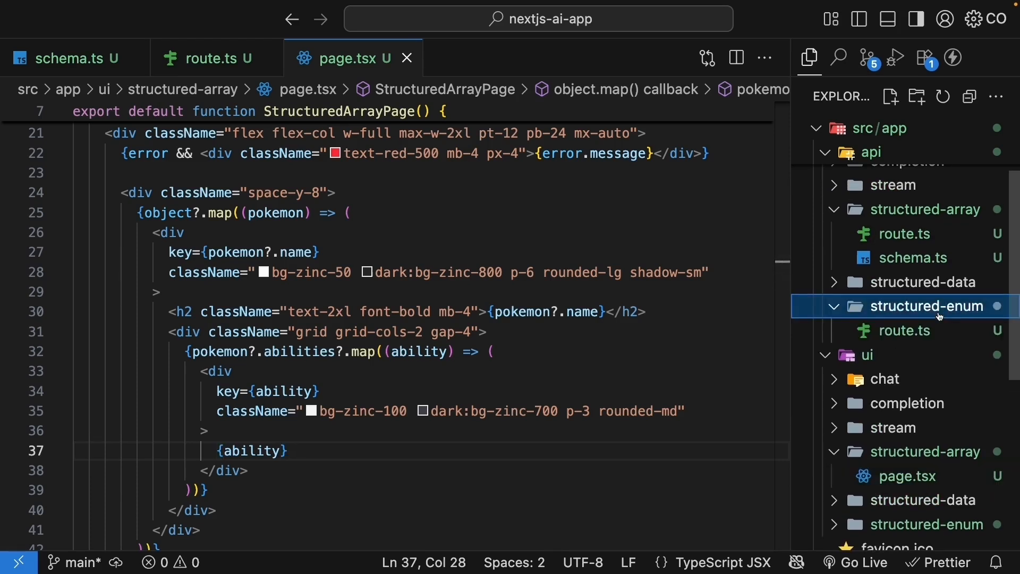
left_click(905, 331)
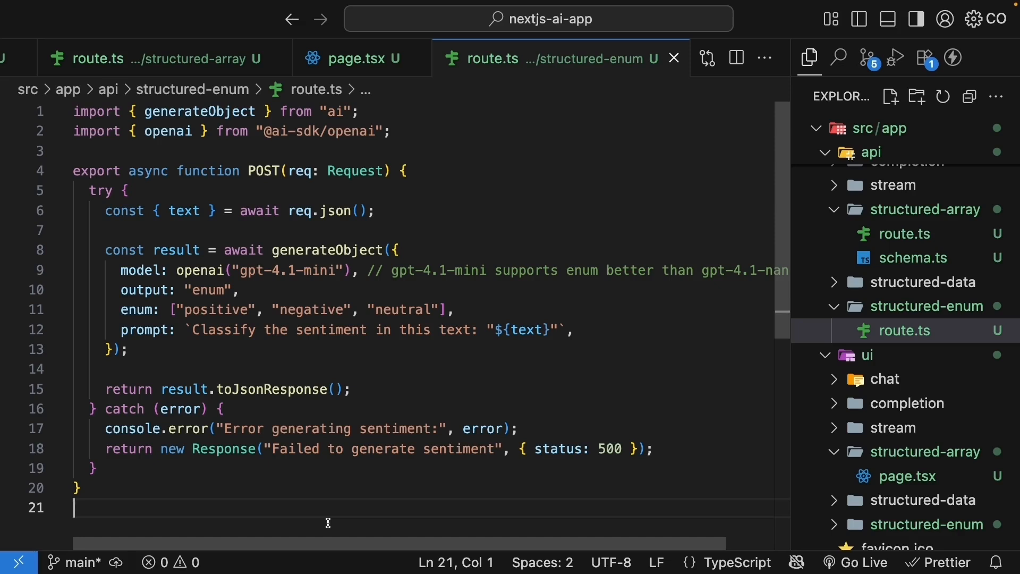
double_click(199, 112)
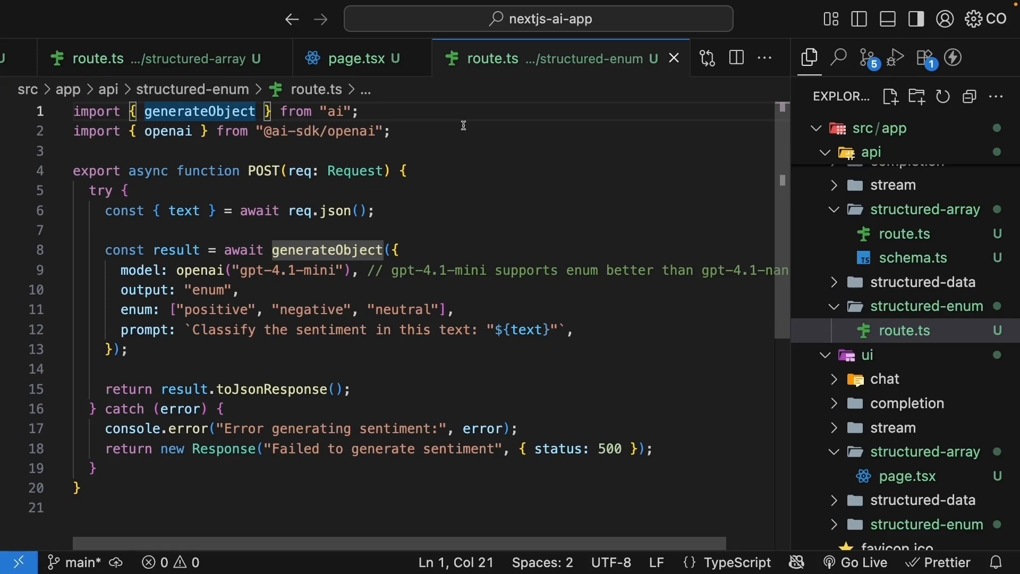
- Review the enum output with positive, negative and neutral sentiment options
double_click(143, 290)
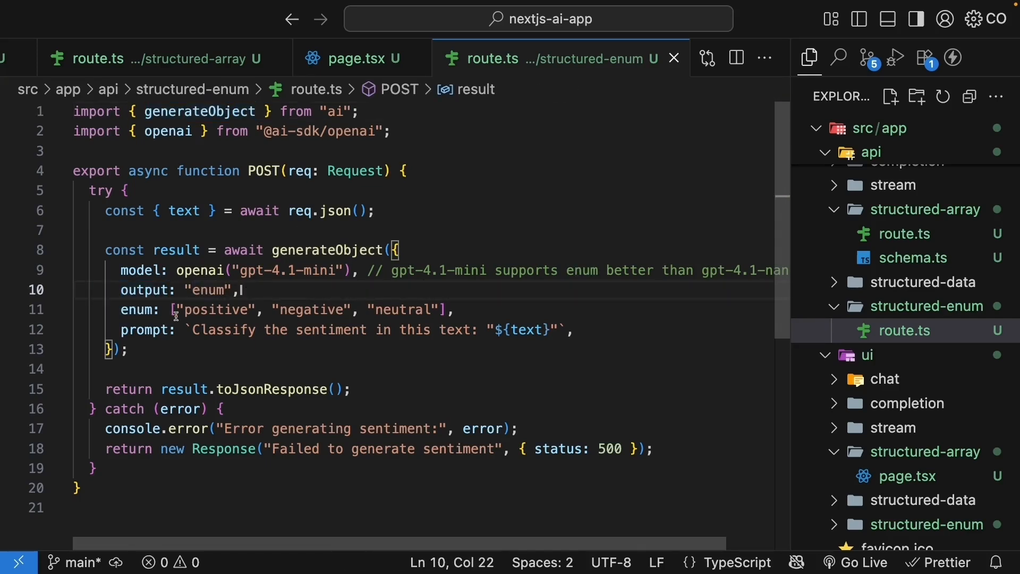
double_click(137, 309)
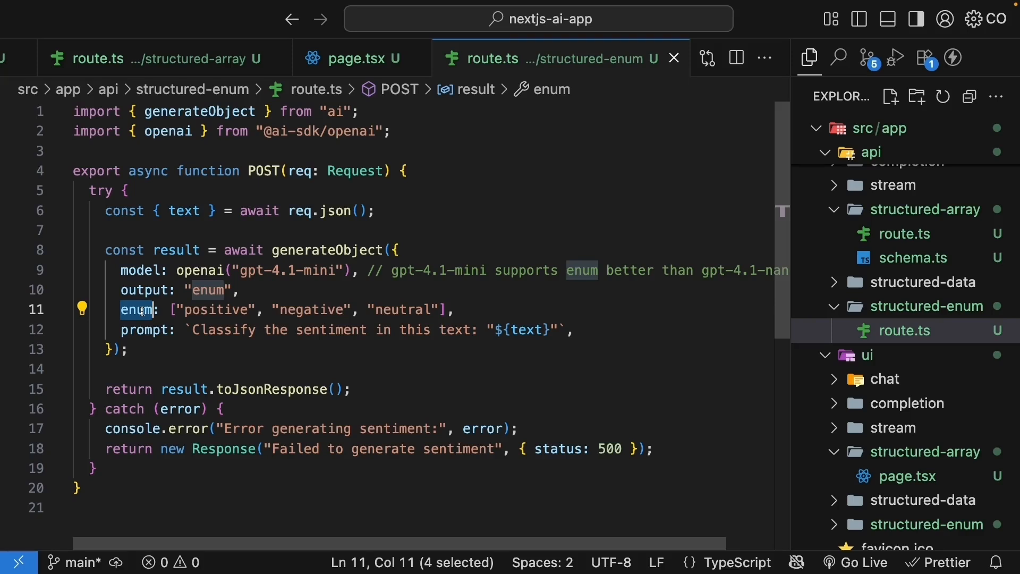
left_click(302, 309)
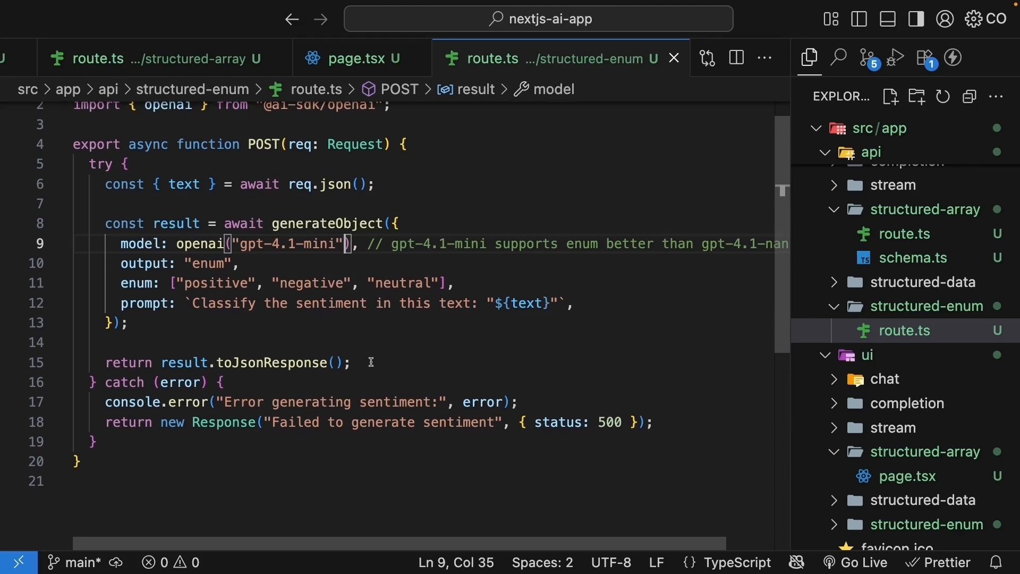
left_click(371, 362)
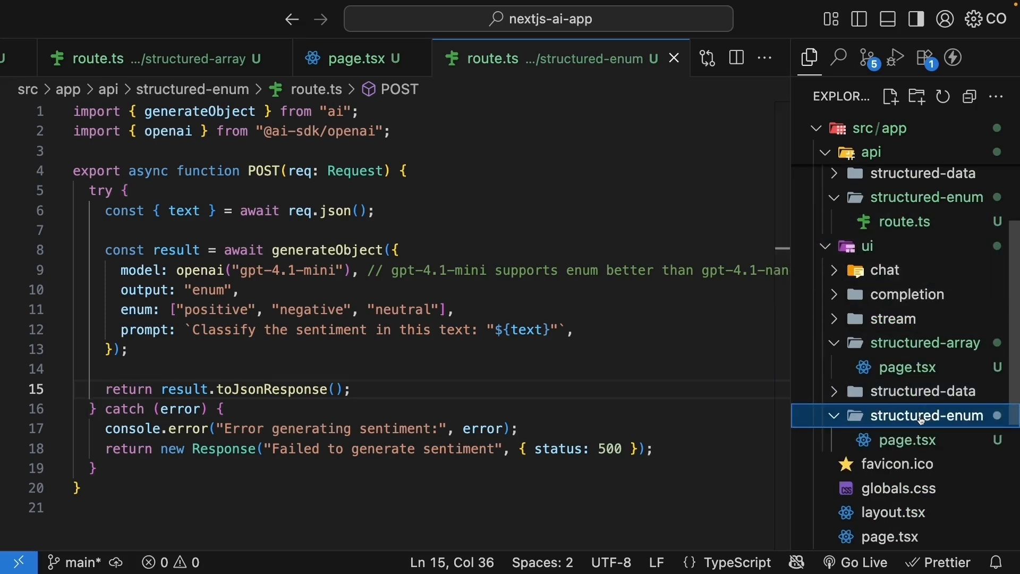
- Open ui/structured-enum page.tsx and review the text and sentiment state hooks
left_click(904, 439)
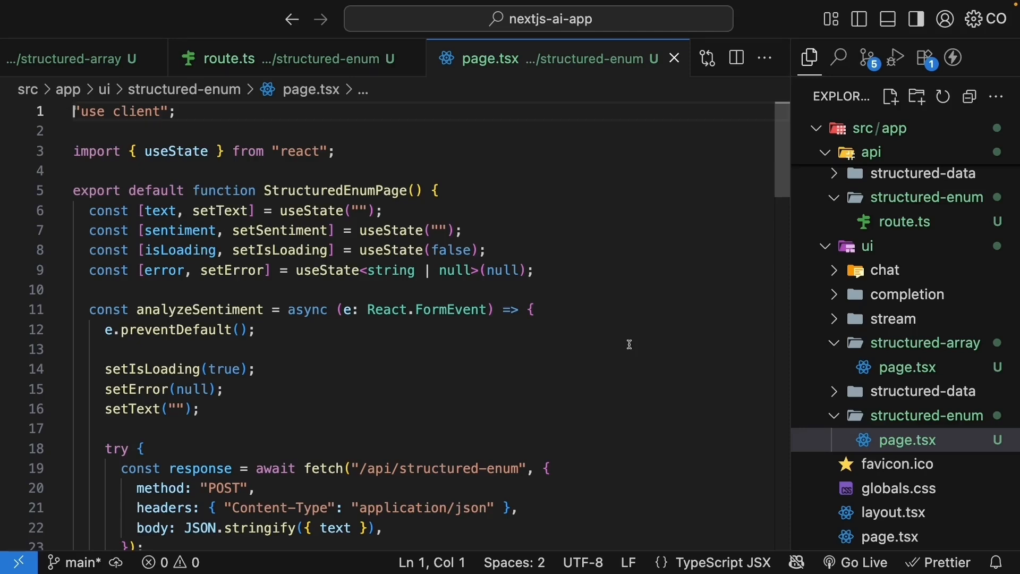
scroll("down", 3)
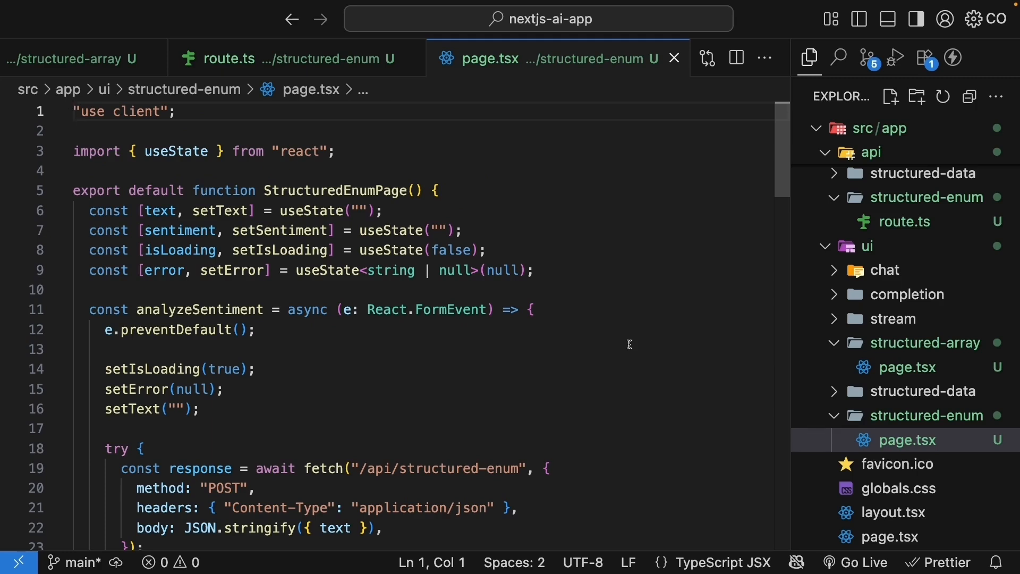
double_click(160, 211)
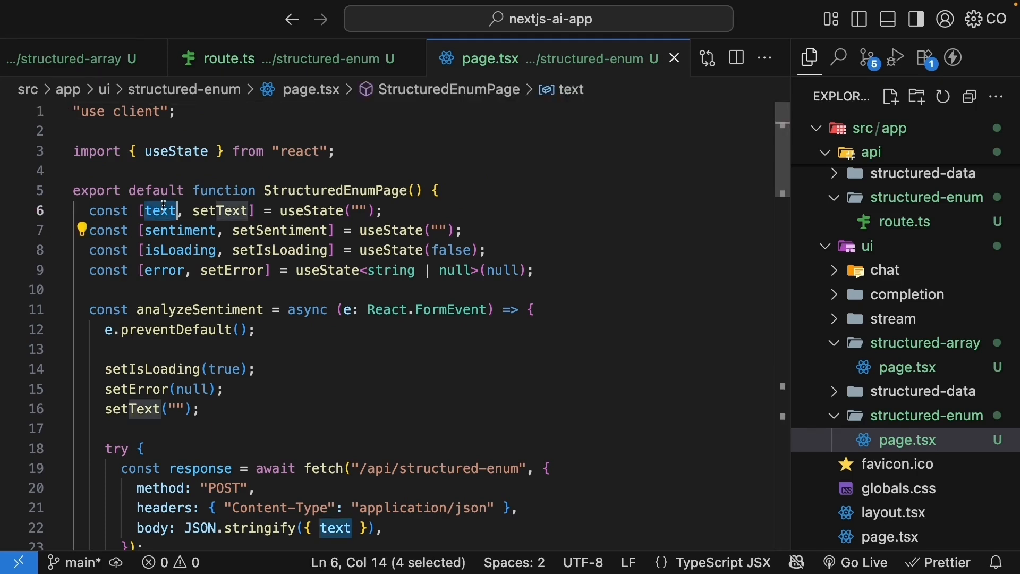
double_click(179, 230)
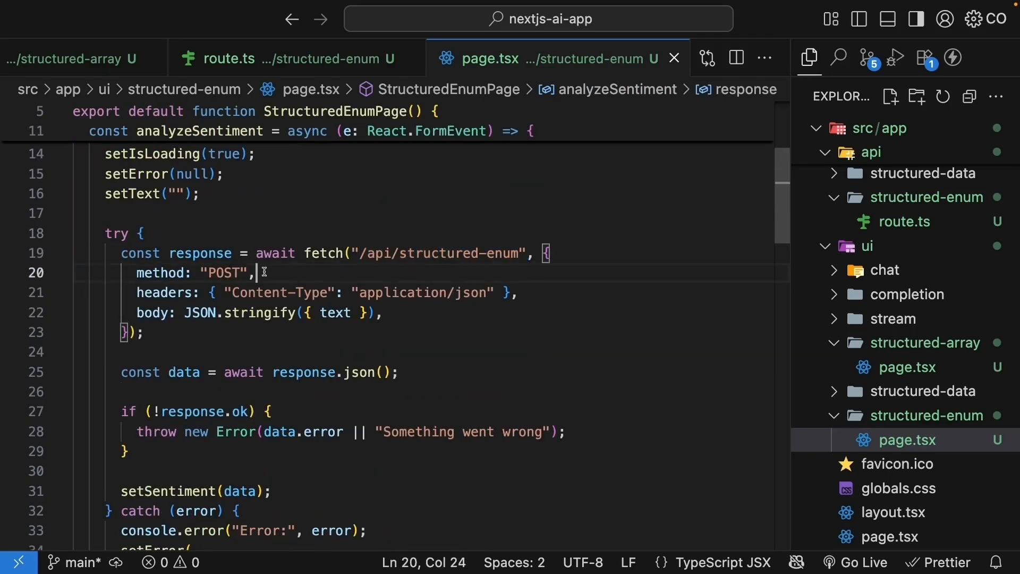
- Review the analyzeSentiment fetch to the route and the setSentiment result handling
left_click(520, 292)
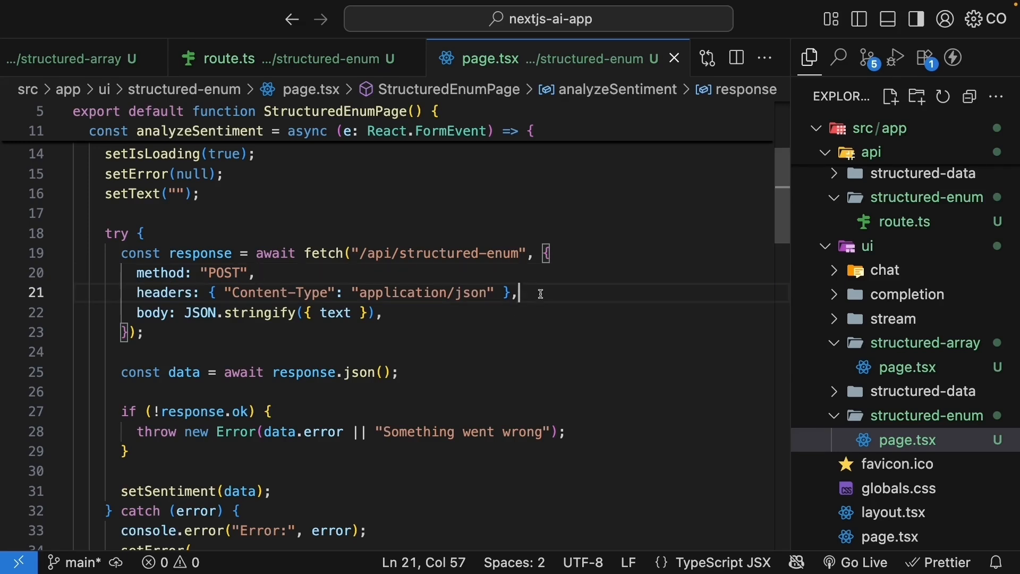
mouse_move(393, 315)
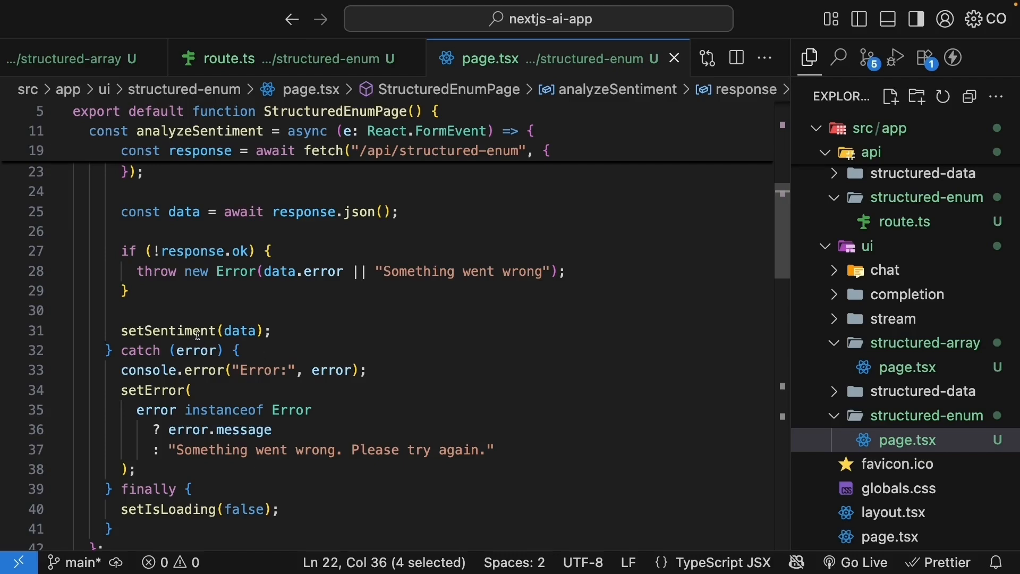
double_click(168, 330)
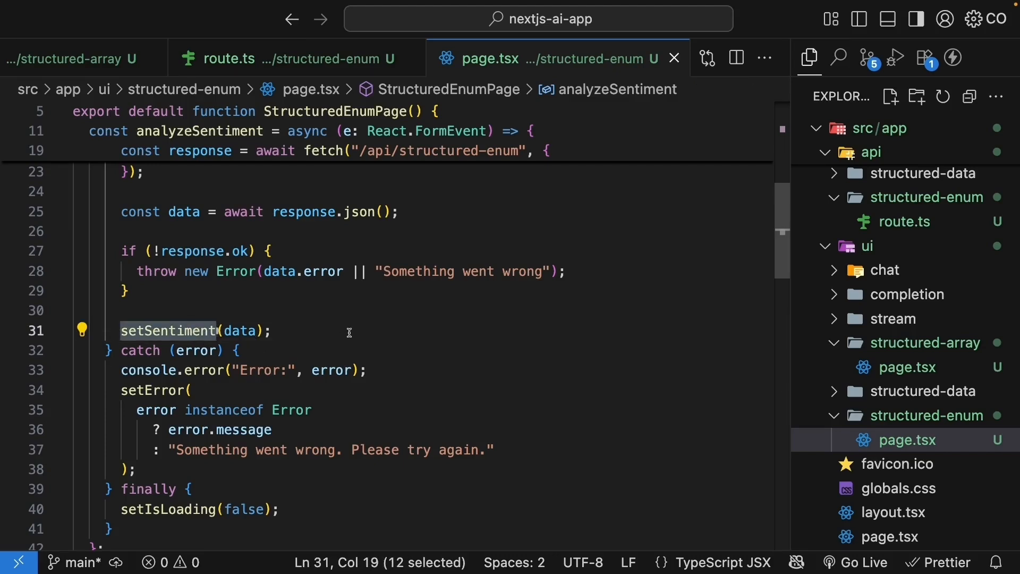
scroll("down", 3)
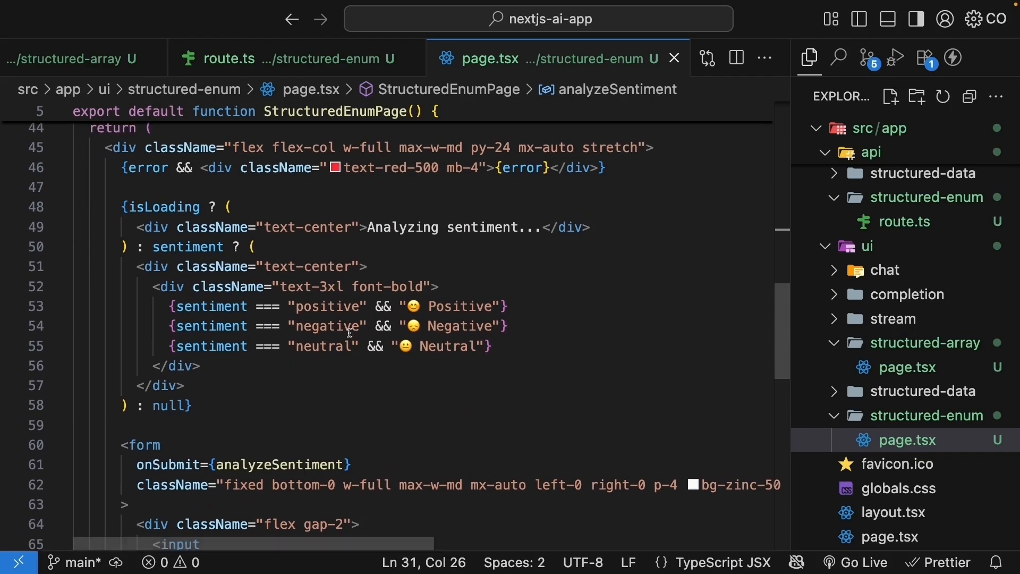
double_click(523, 168)
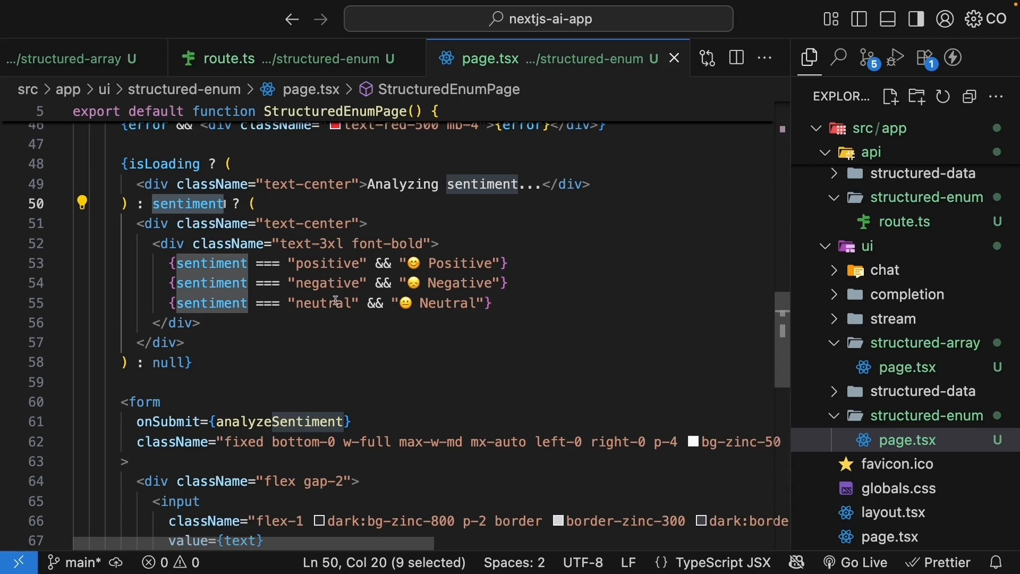
scroll("down", 3)
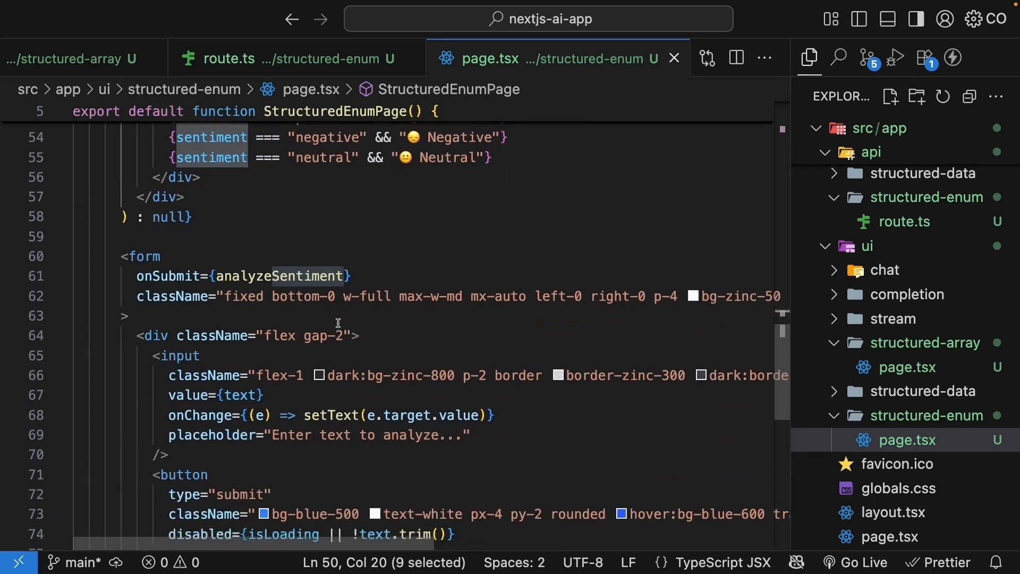
scroll("down", 3)
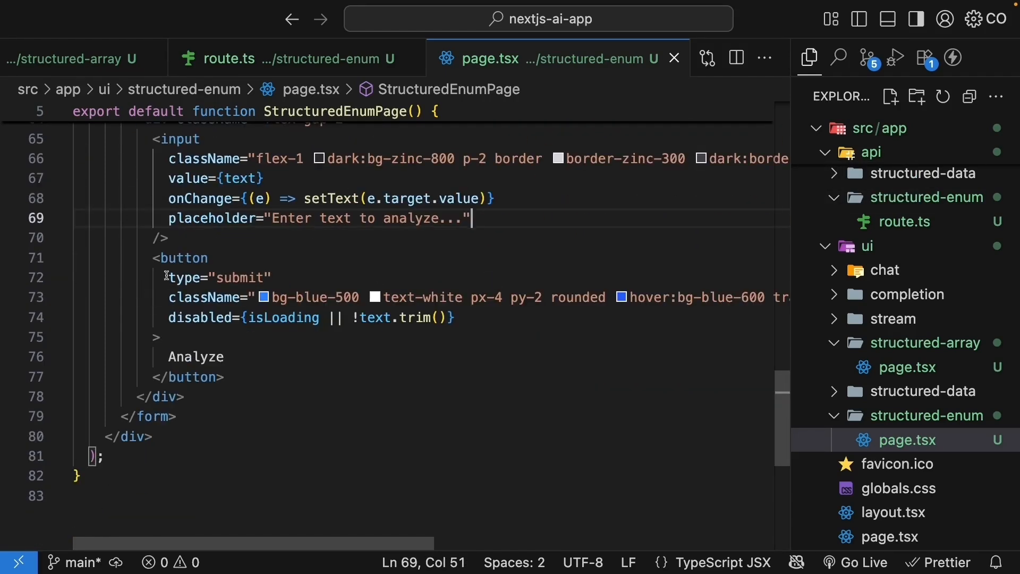
left_click(207, 357)
type("A")
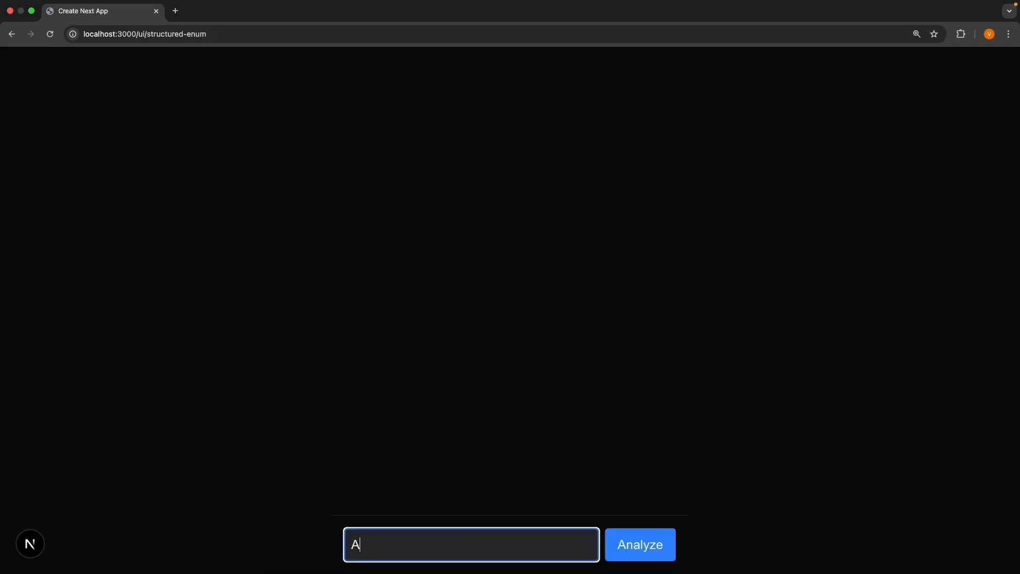
- Analyze 'Amazing product' as Positive and a complaint sentence as Negative
type("mazing product")
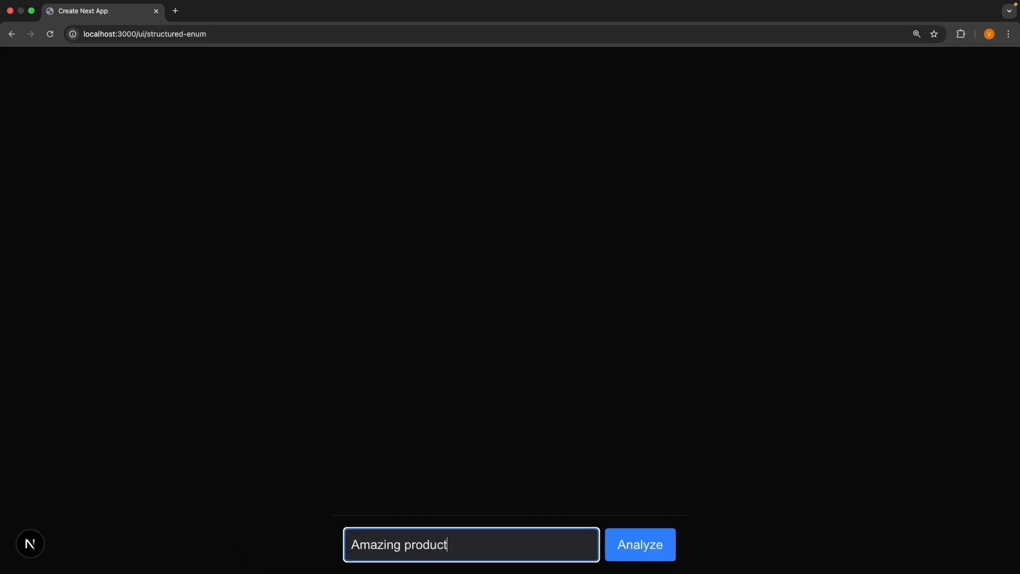
left_click(640, 544)
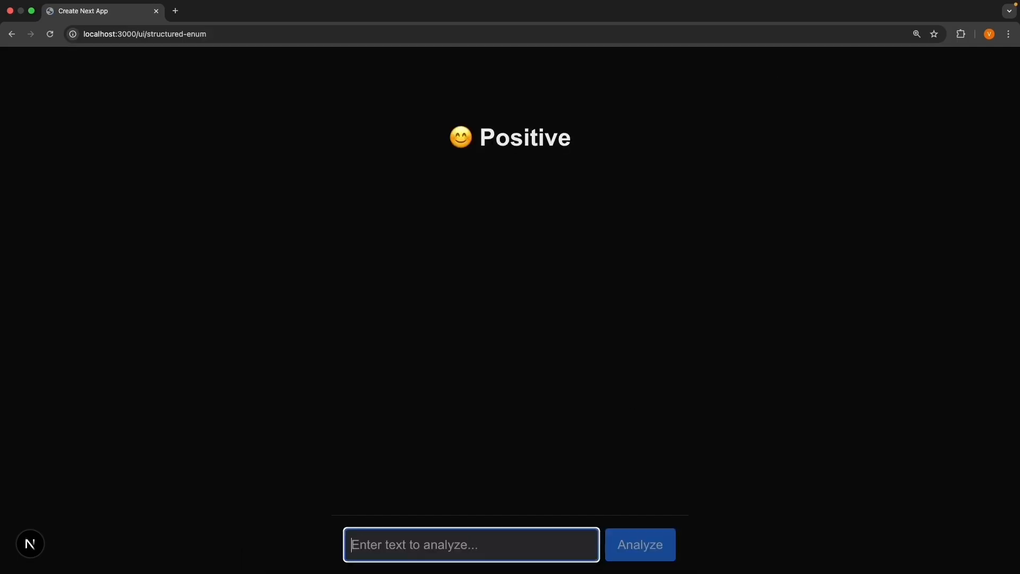
type("This is terrib")
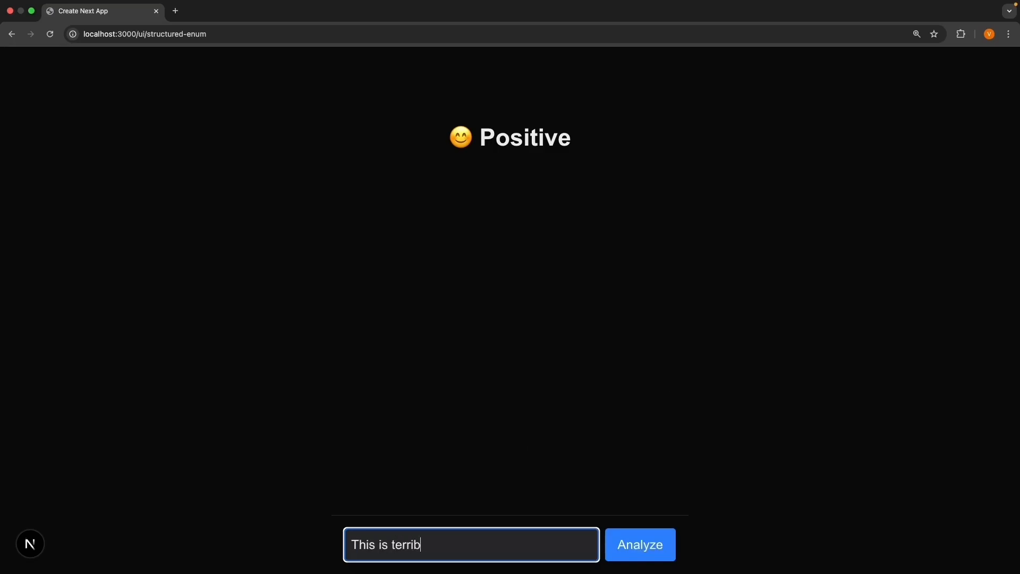
left_click(639, 544)
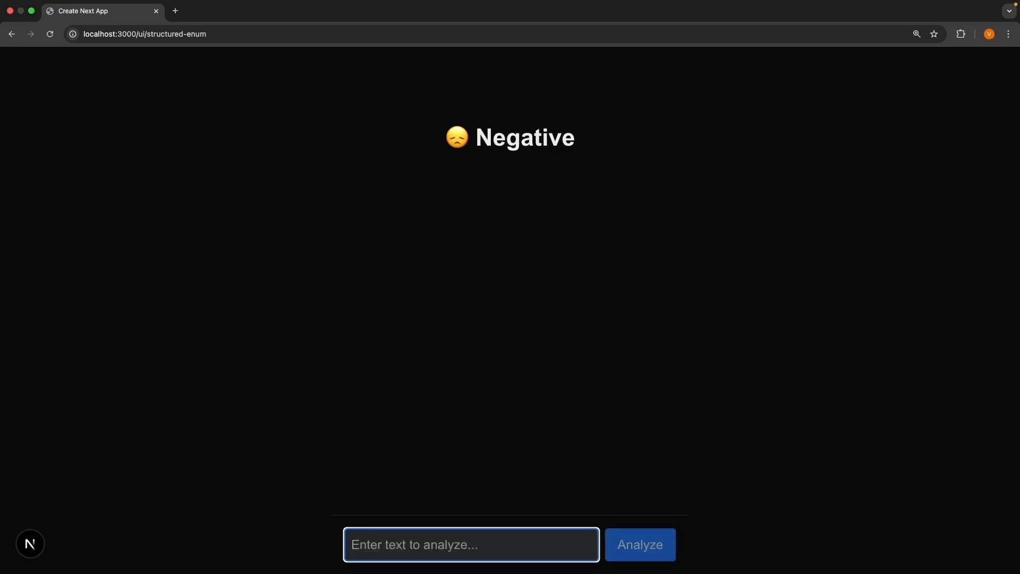
- Analyze the neutral remark 'It's okay'
type("It's okay")
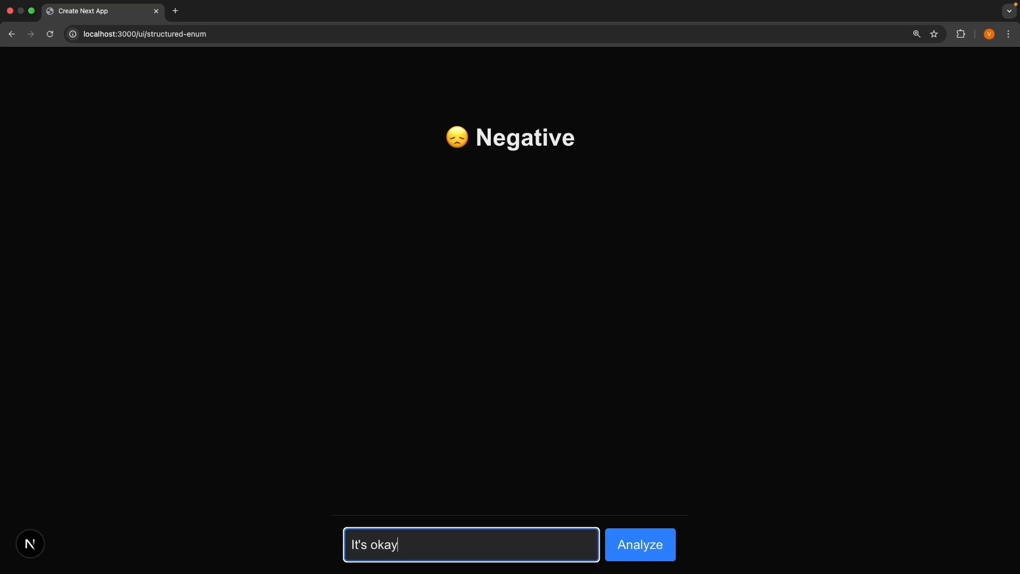
left_click(639, 543)
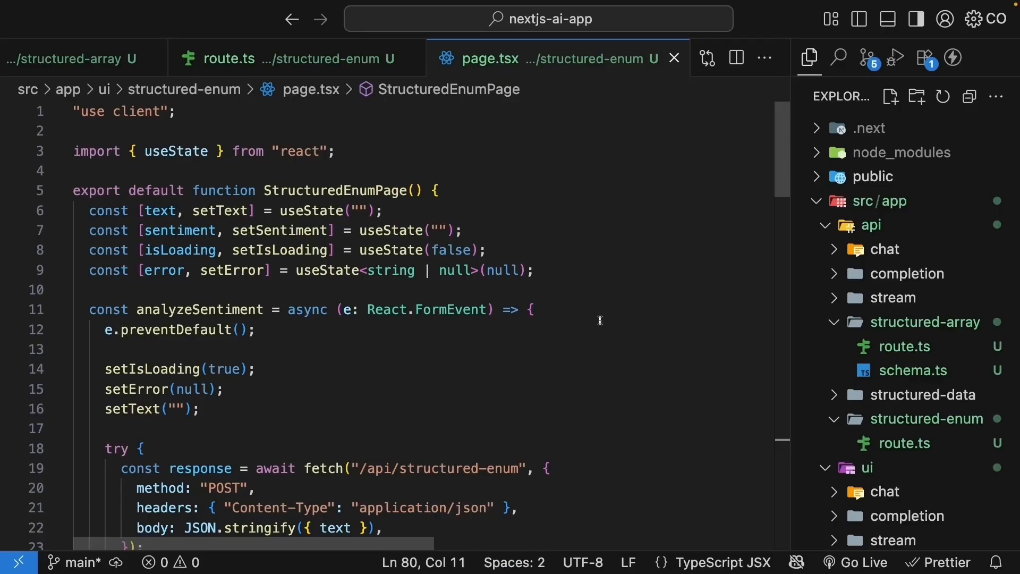
- Revisit schema.ts and structured-enum route.ts, ending on structured-array page.tsx
left_click(912, 370)
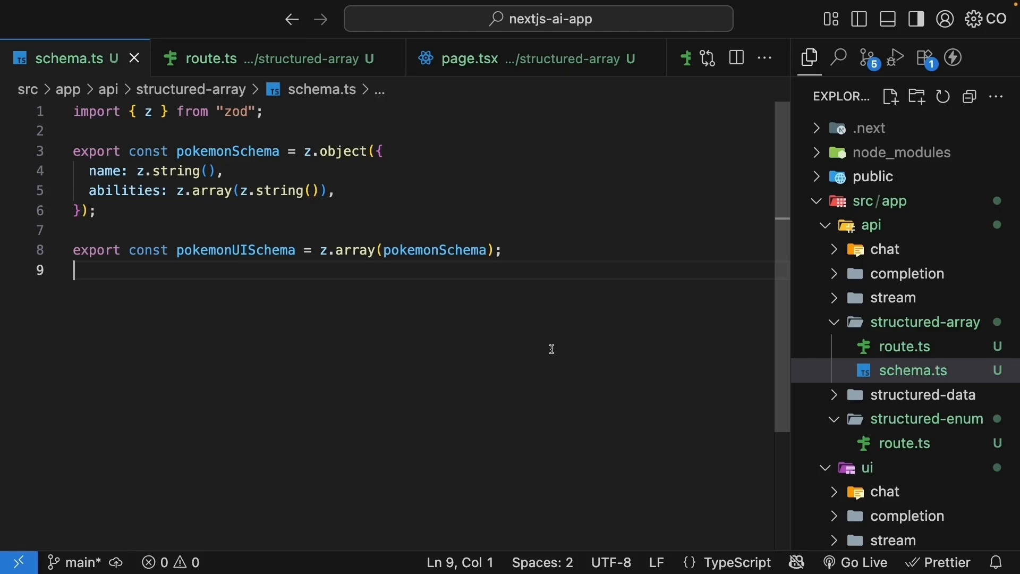
mouse_move(595, 377)
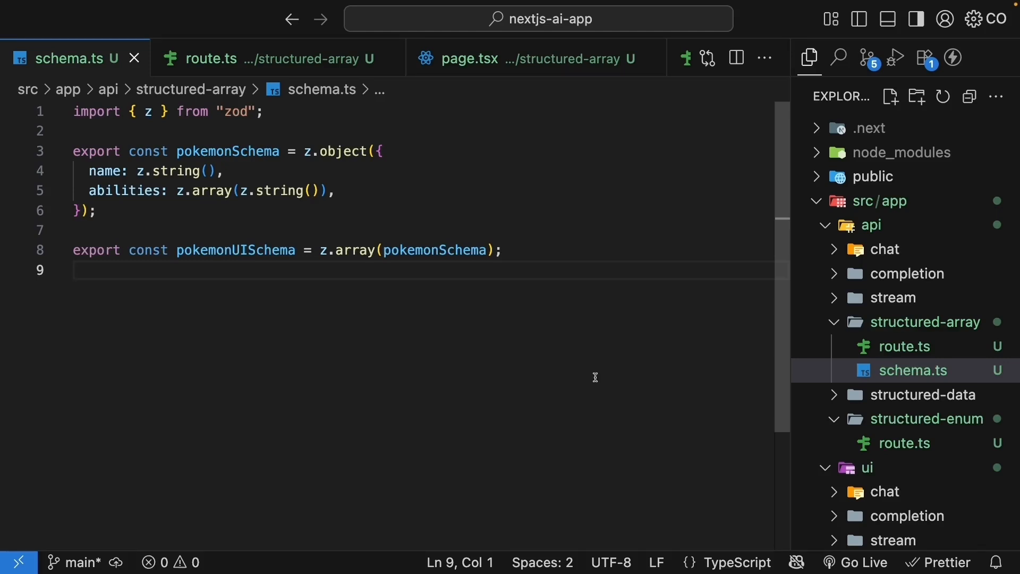
left_click(211, 57)
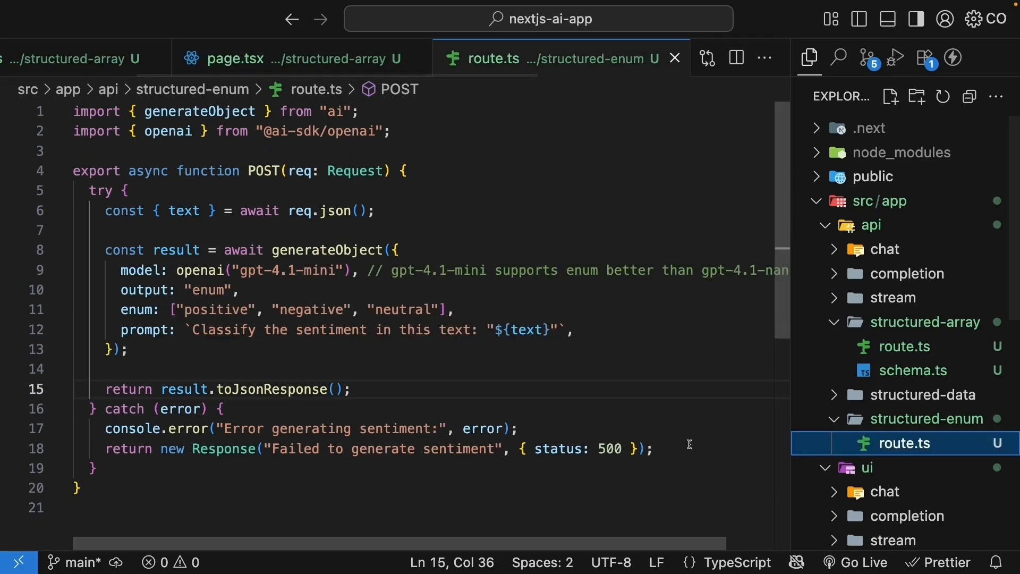
mouse_move(635, 427)
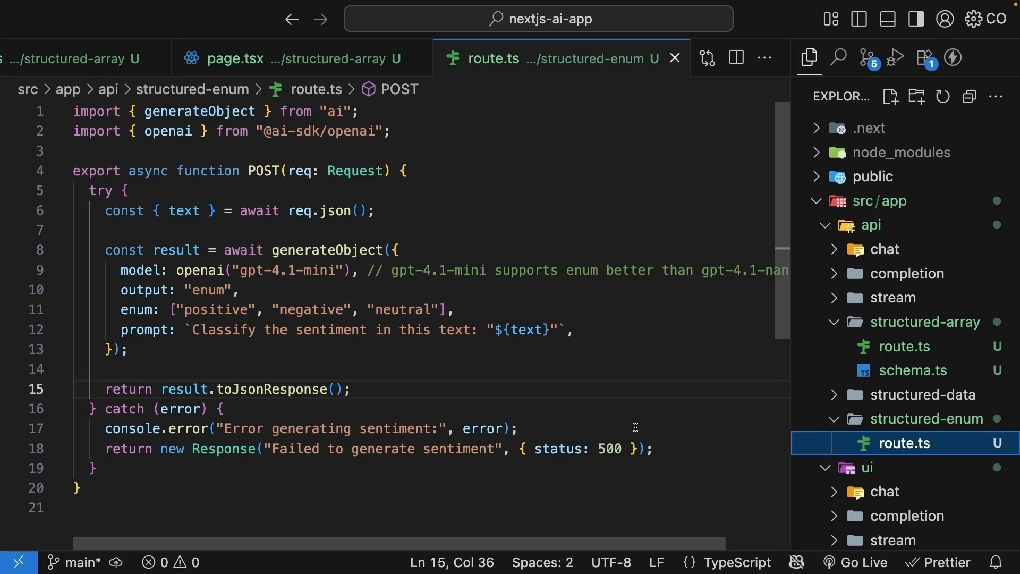
left_click(227, 57)
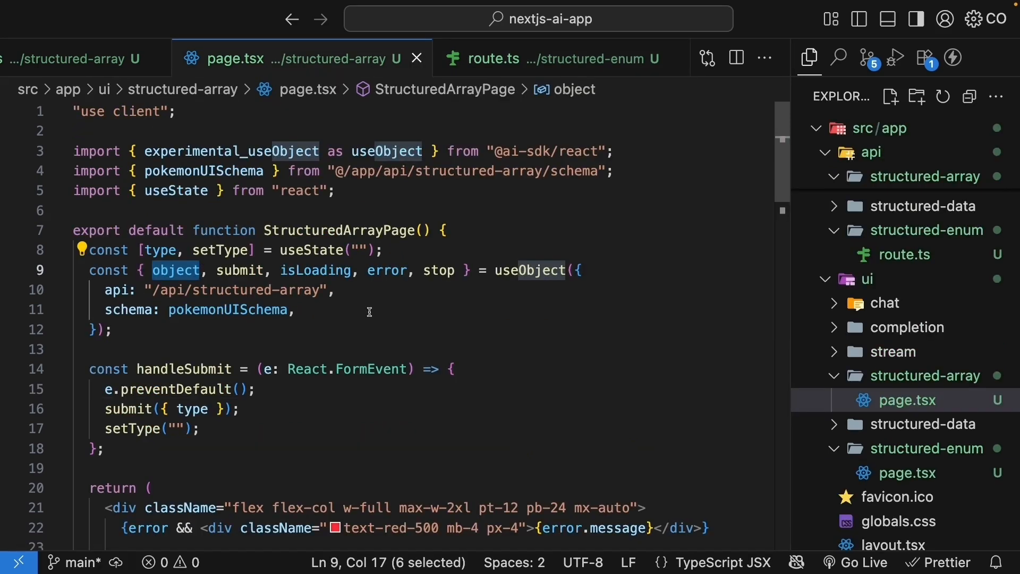